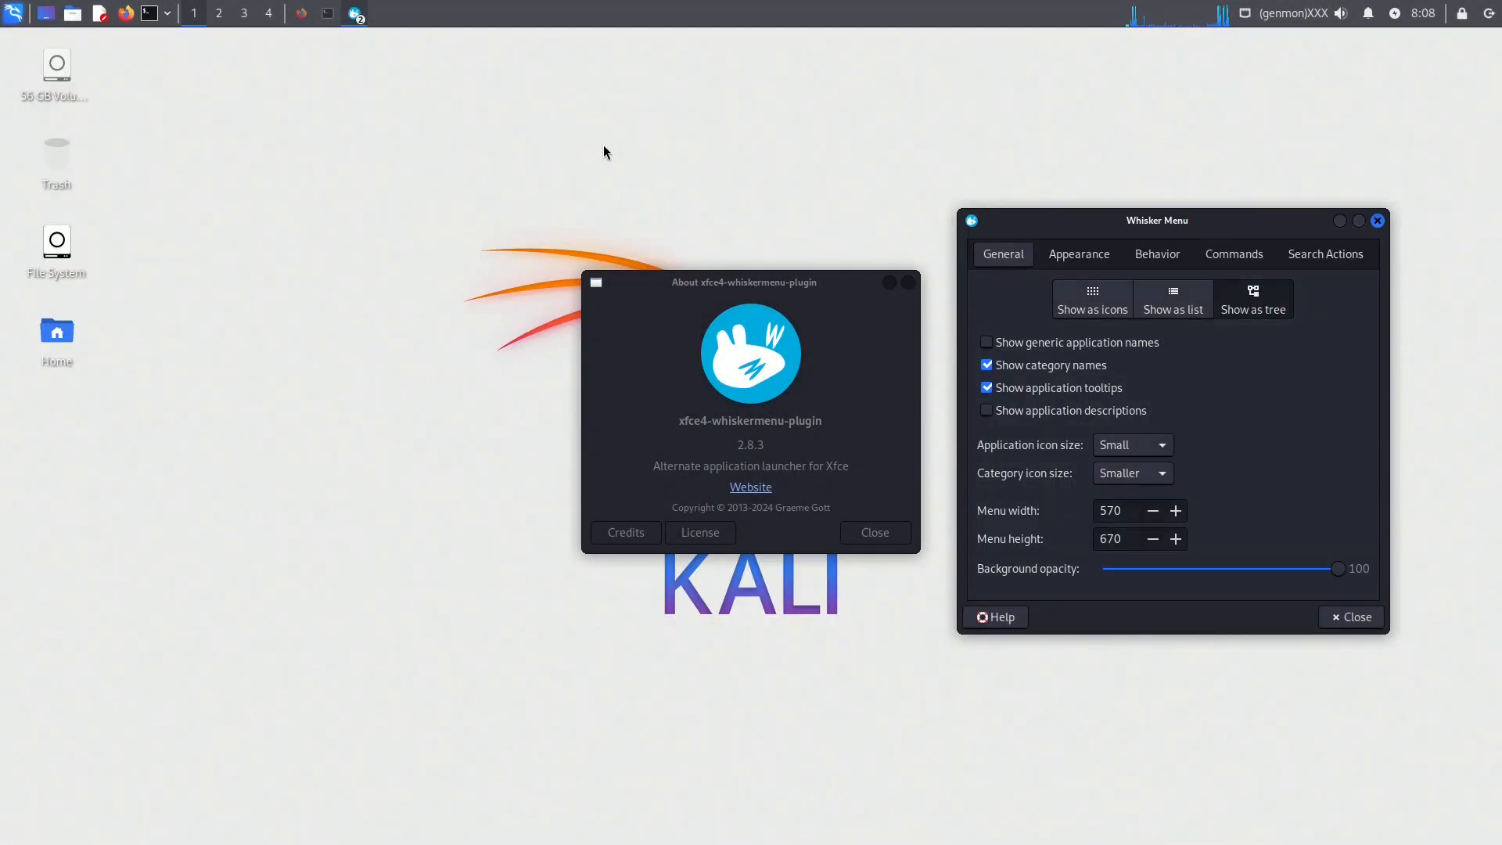
Close the menu plugin's about information and dismiss the launcher icon picker without choosing
left_click(873, 533)
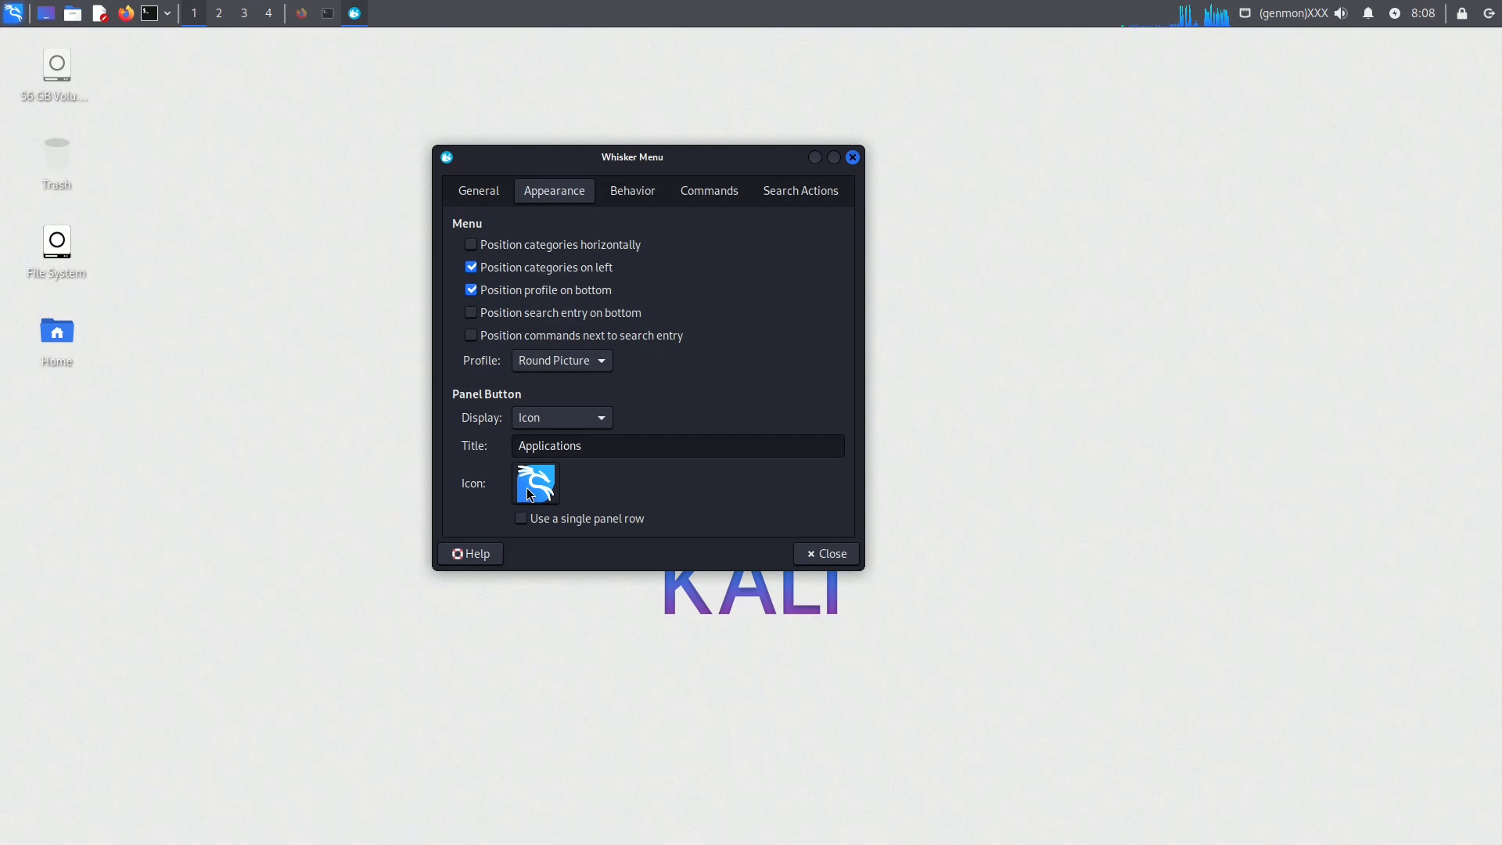
left_click(534, 482)
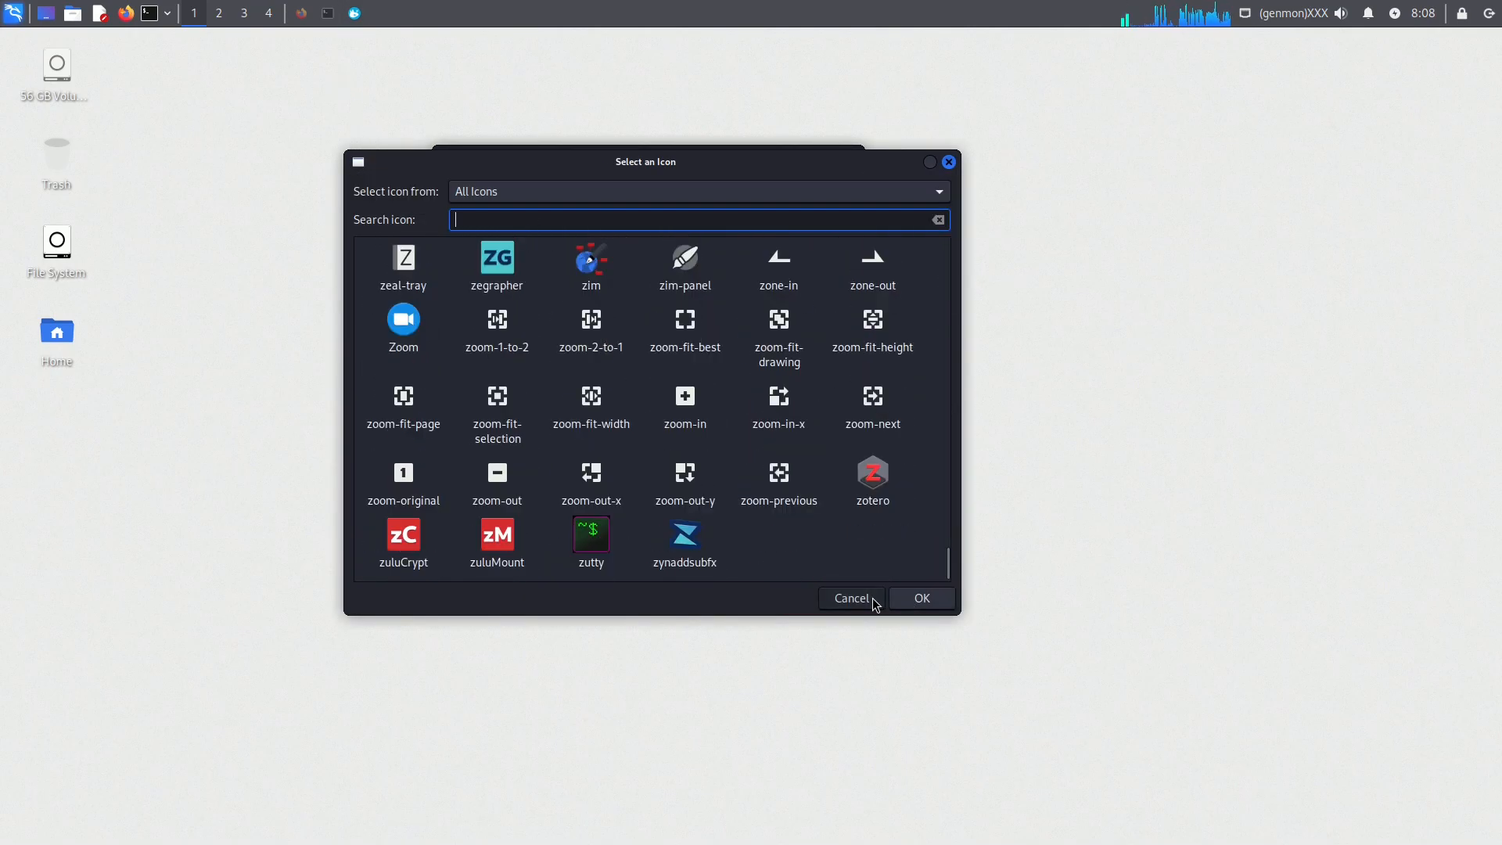
left_click(850, 598)
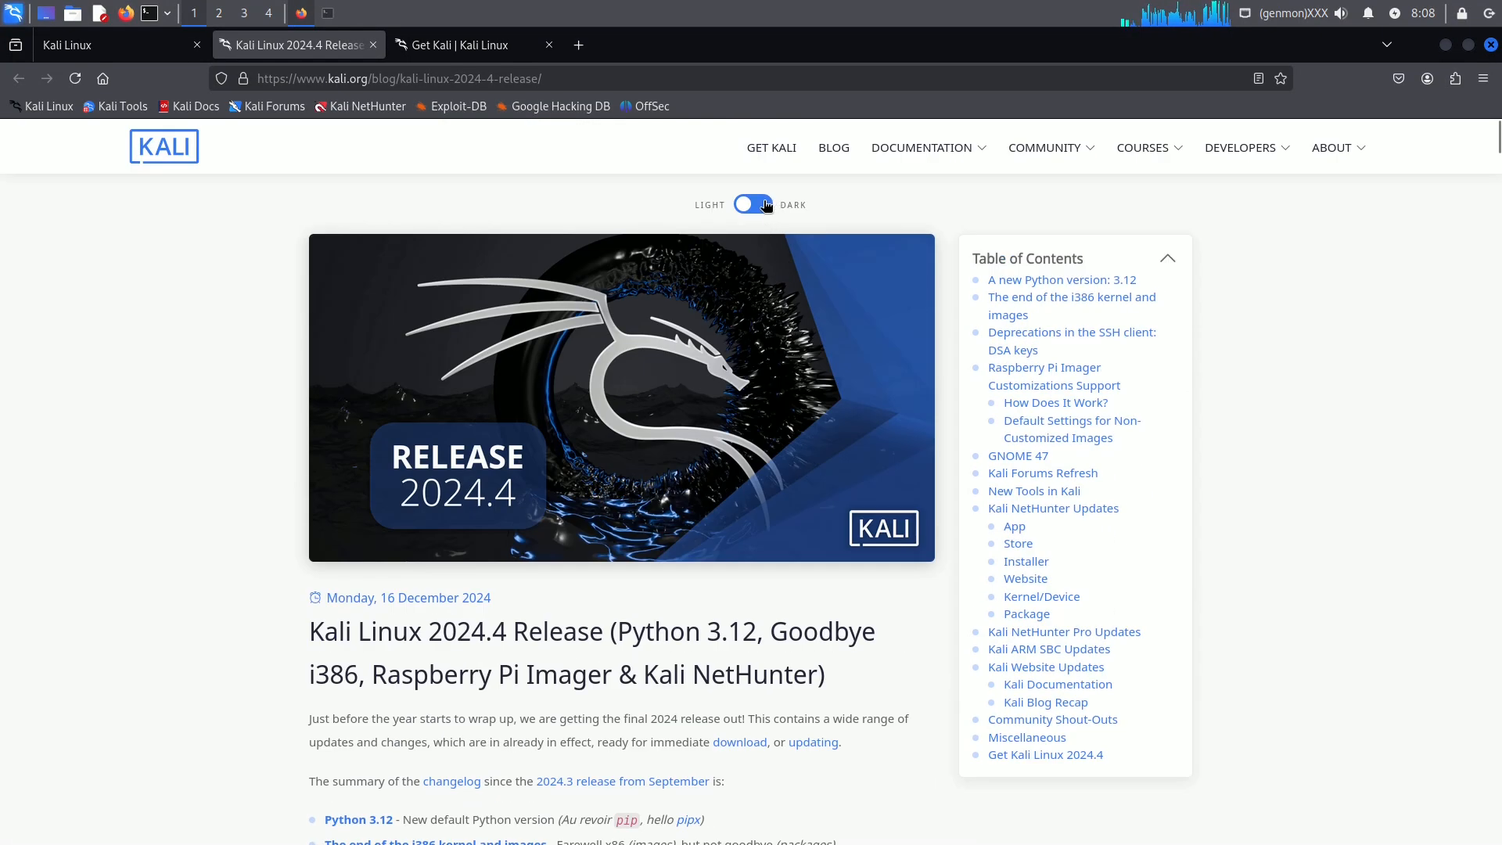
Scroll the release post and search the application menu for 'kali'
scroll("down", 3)
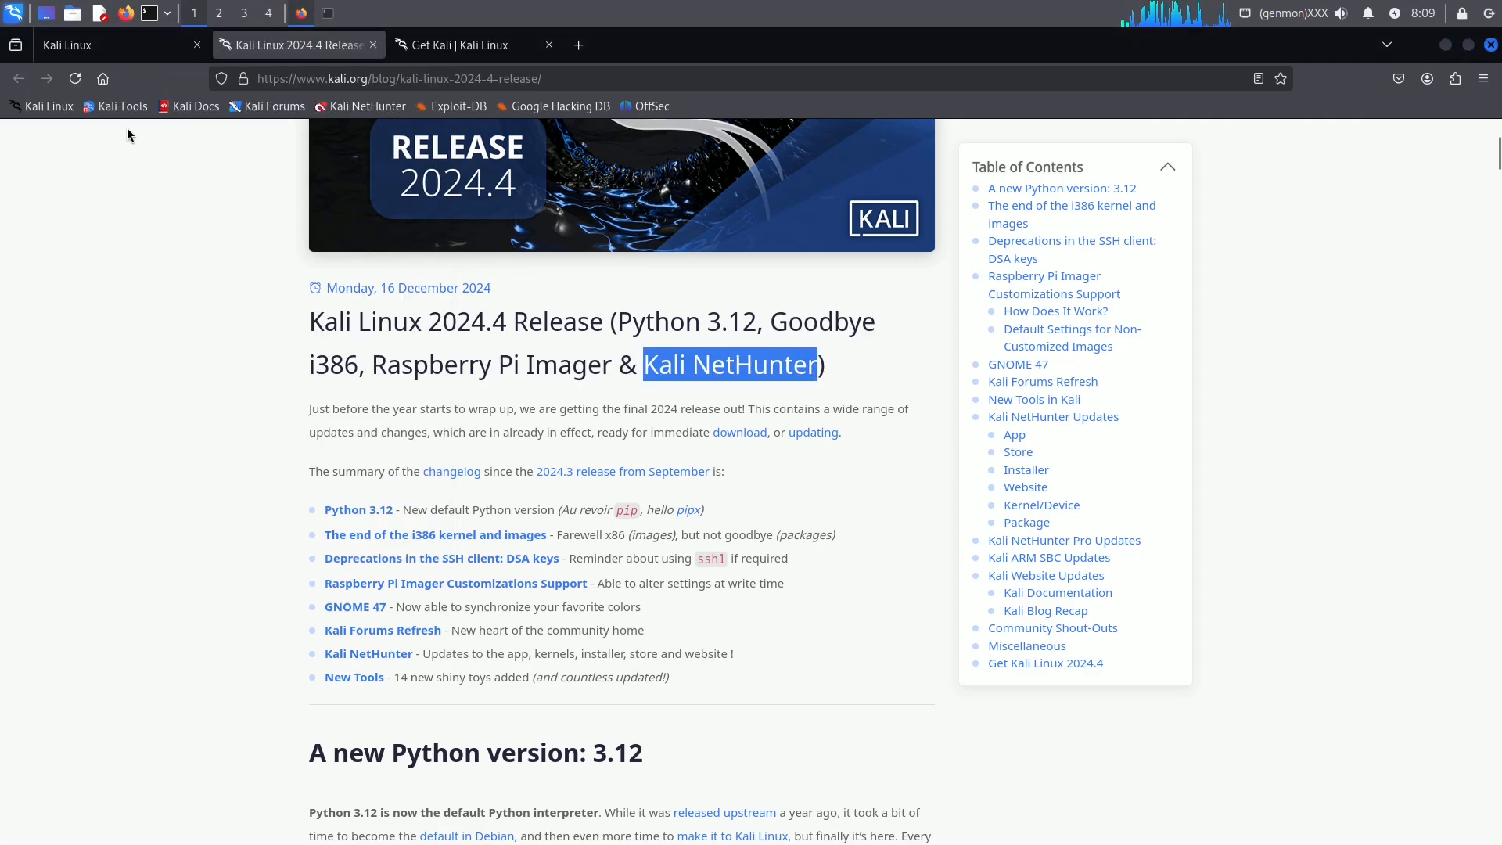
type("kali")
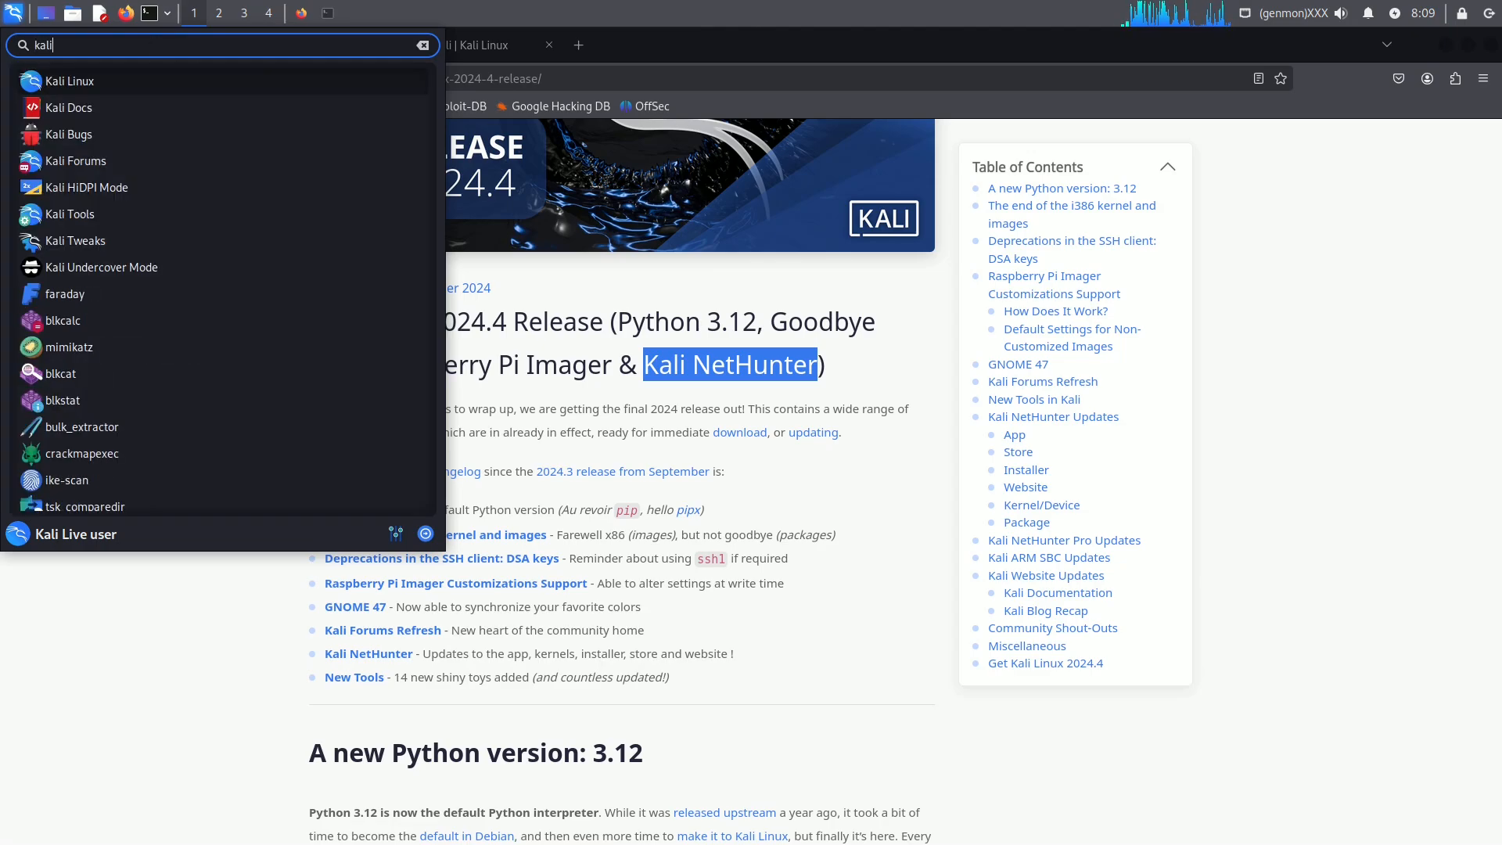
type("new")
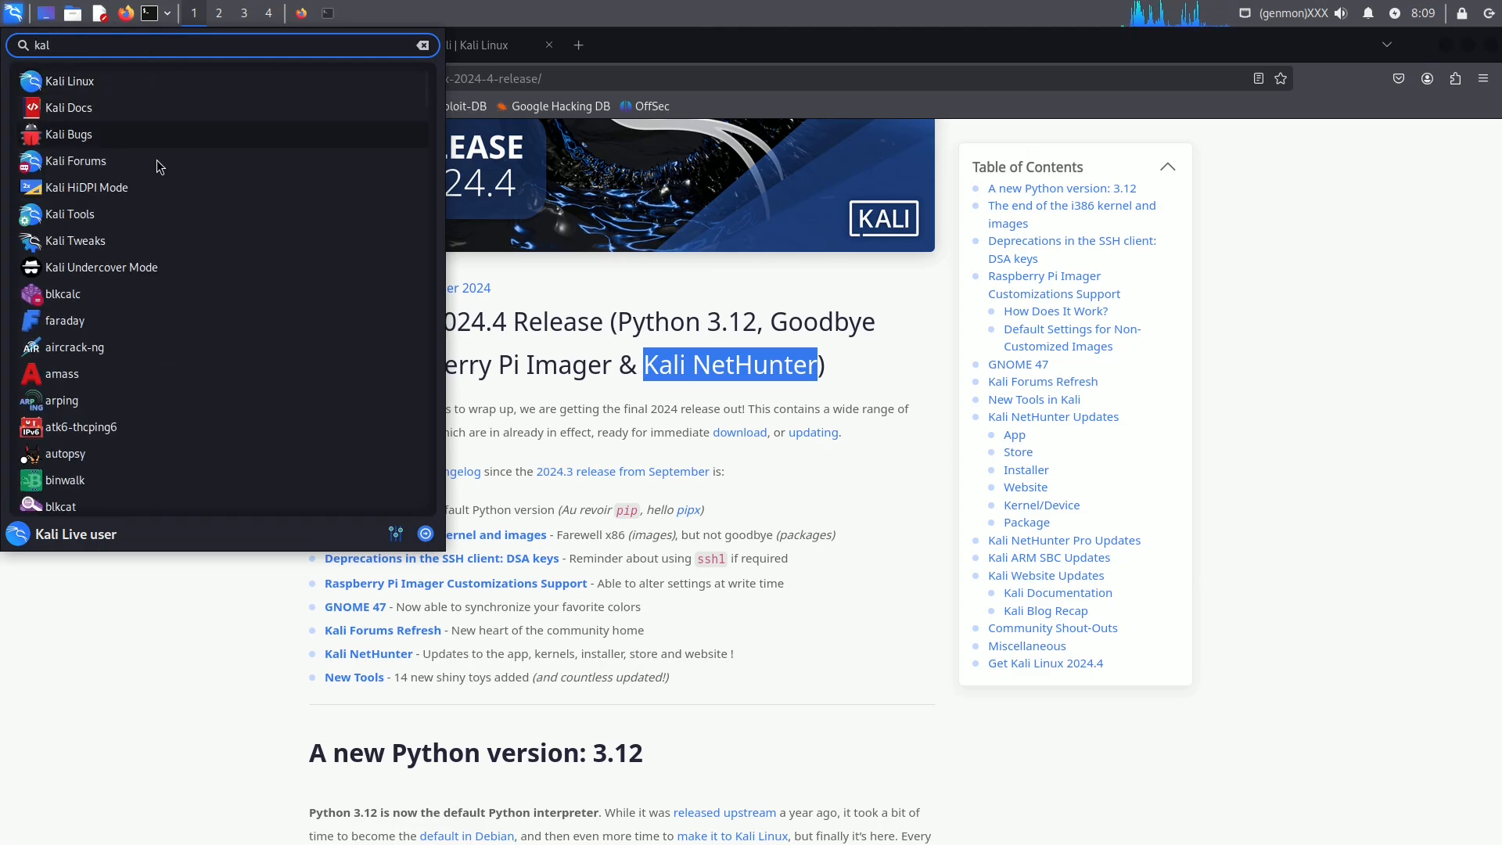
Launch Kali Tools, start the 2024.4 live image download on Get Kali, then close that tab
left_click(70, 214)
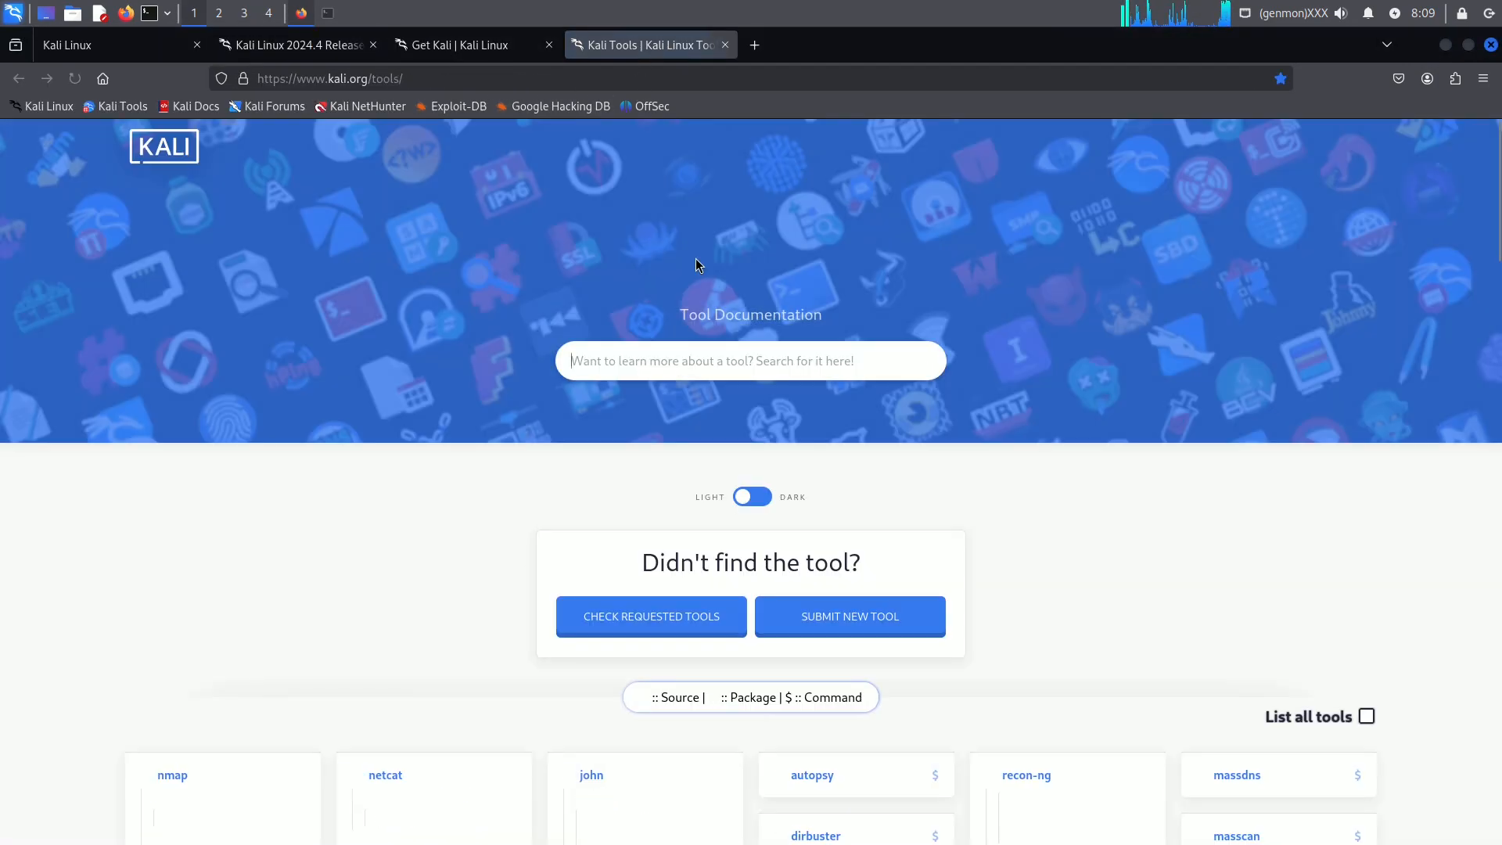
left_click(470, 46)
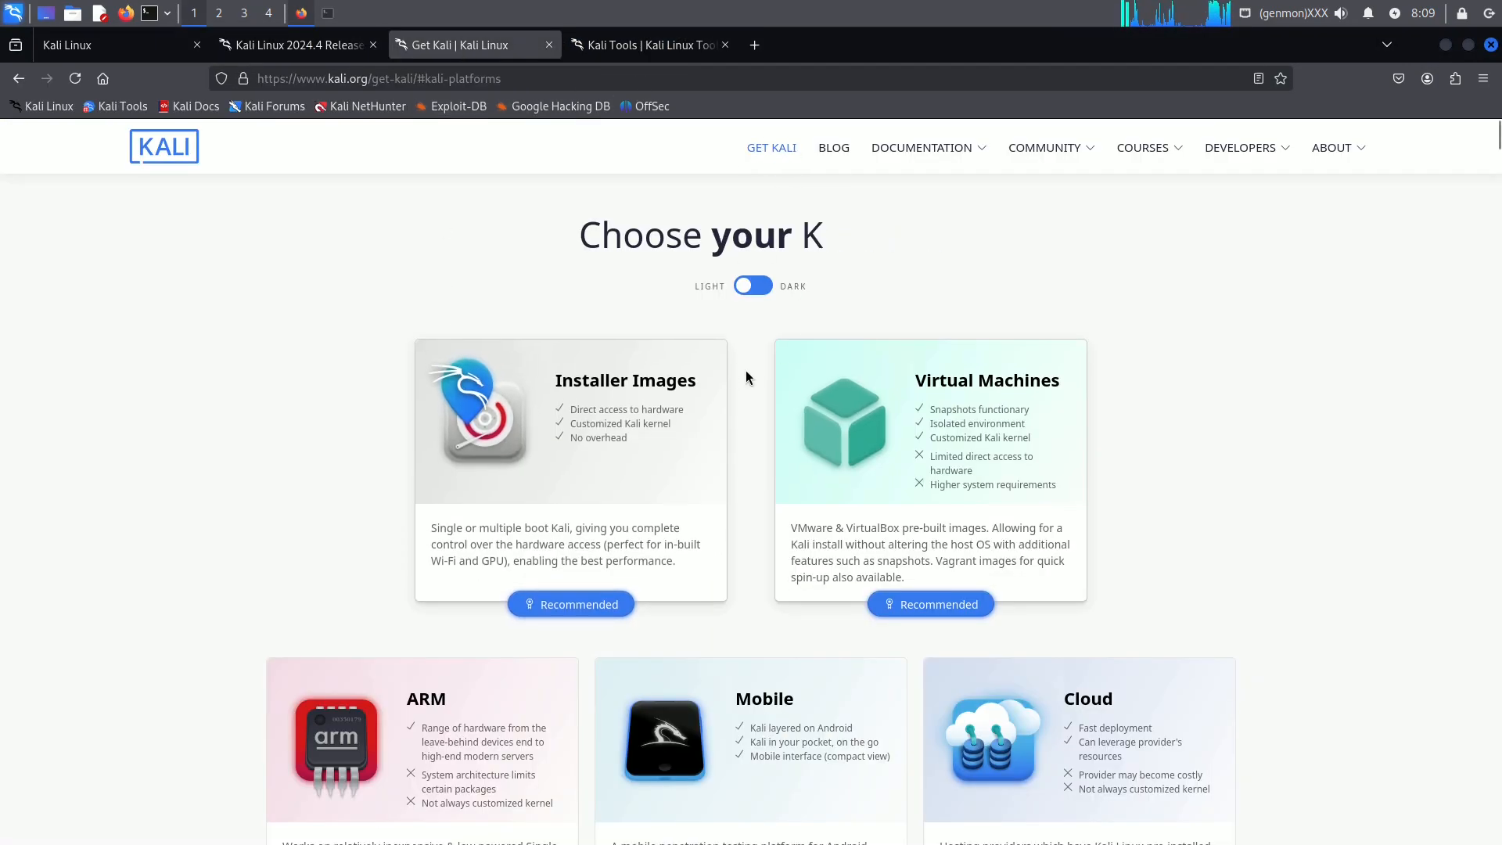
left_click(1031, 142)
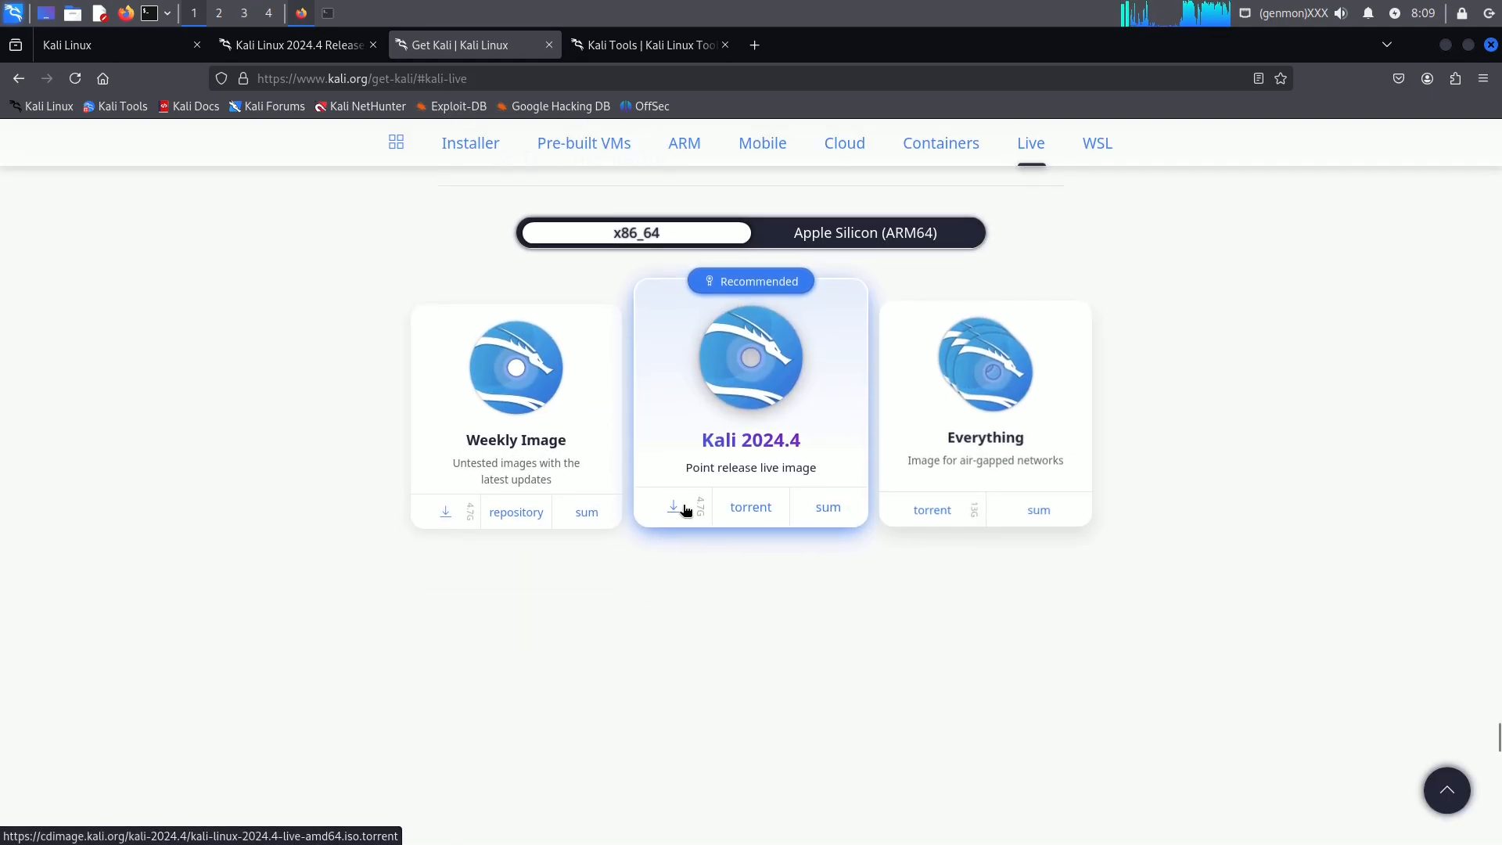
left_click(674, 507)
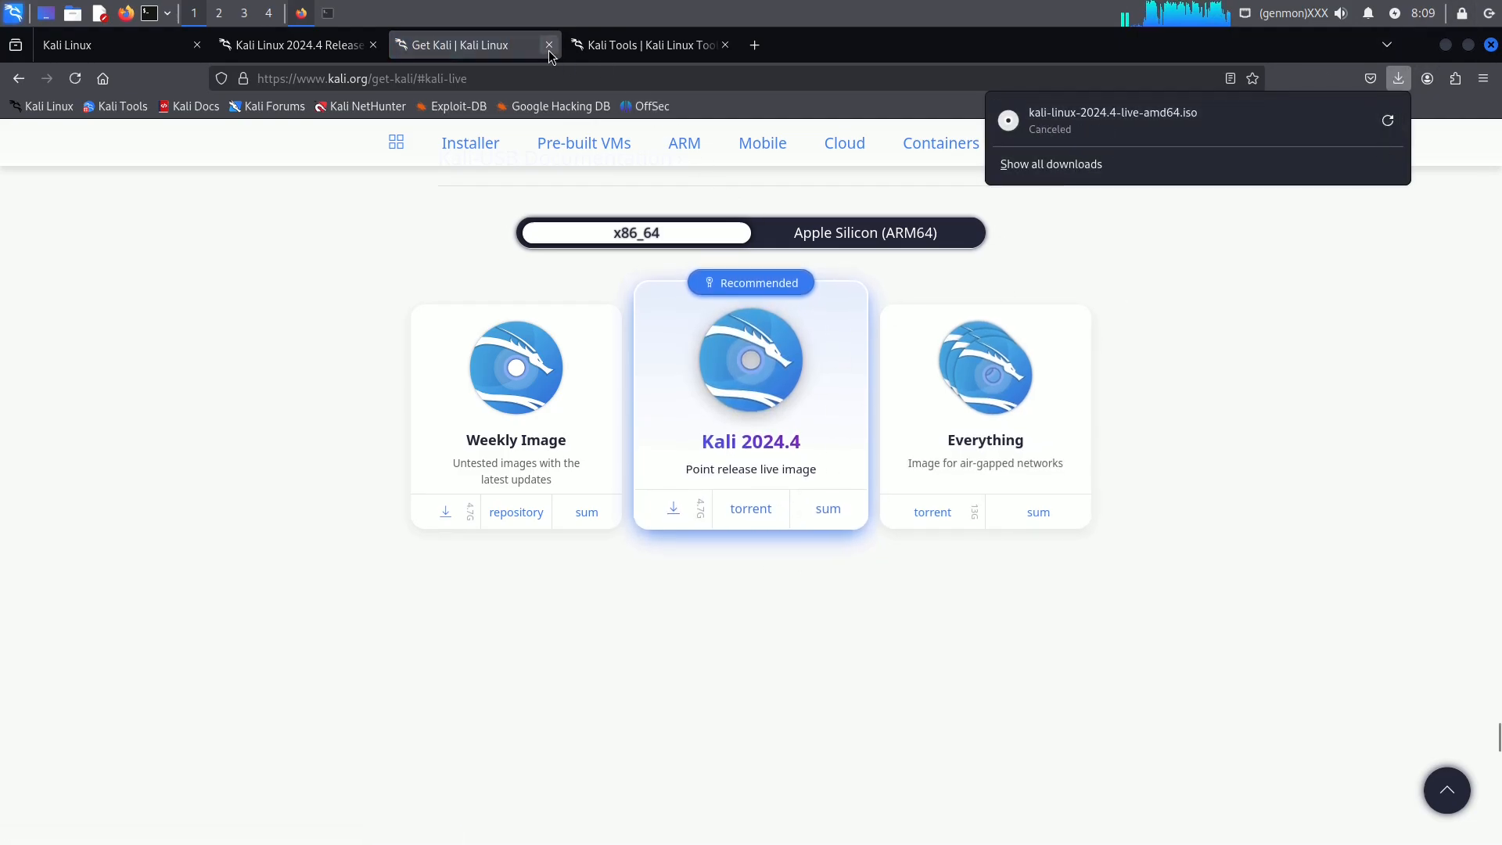
left_click(550, 45)
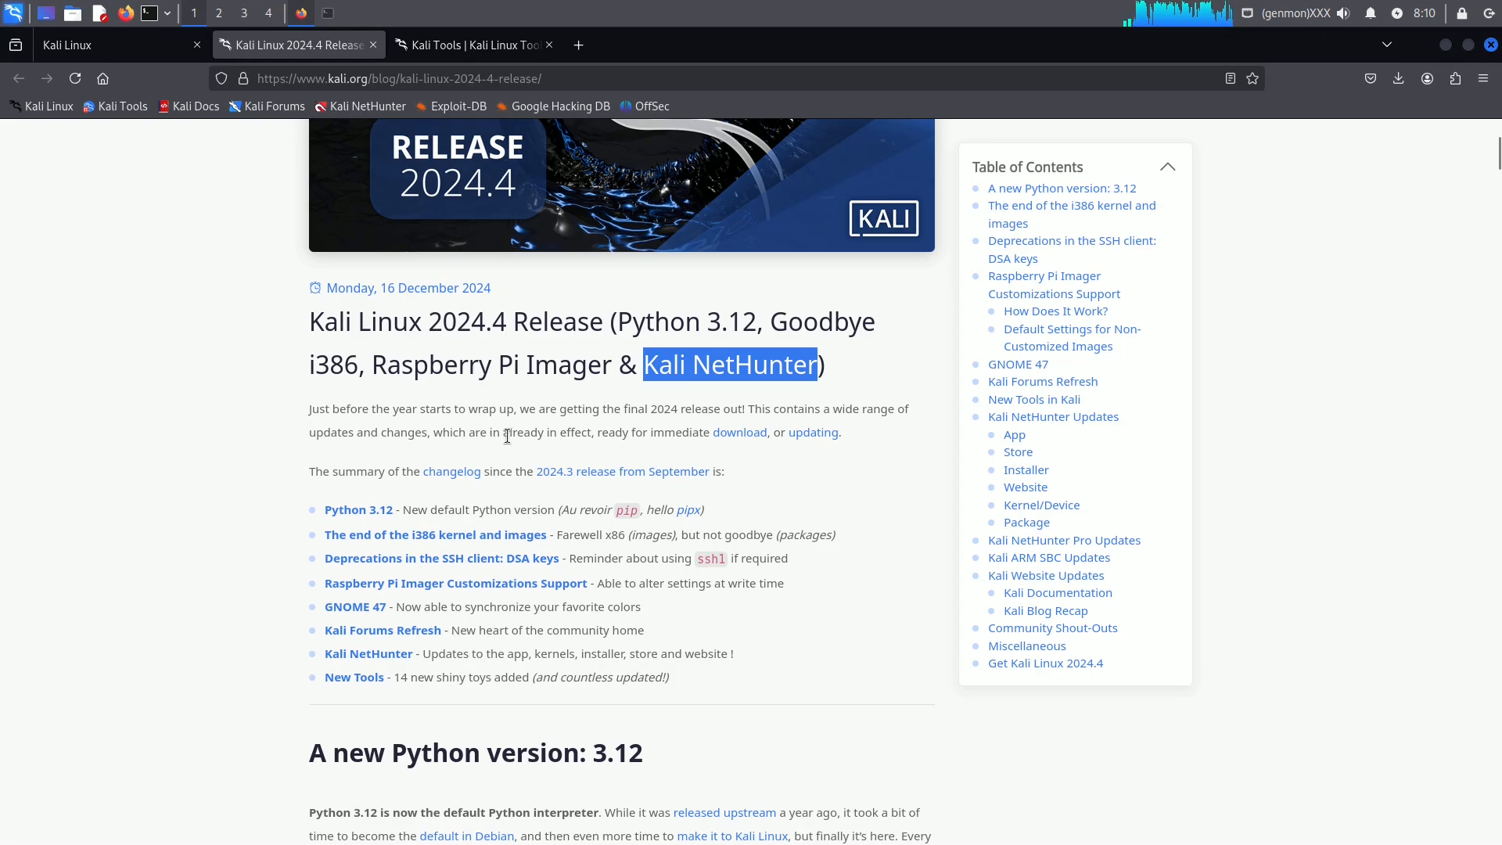
scroll("down", 3)
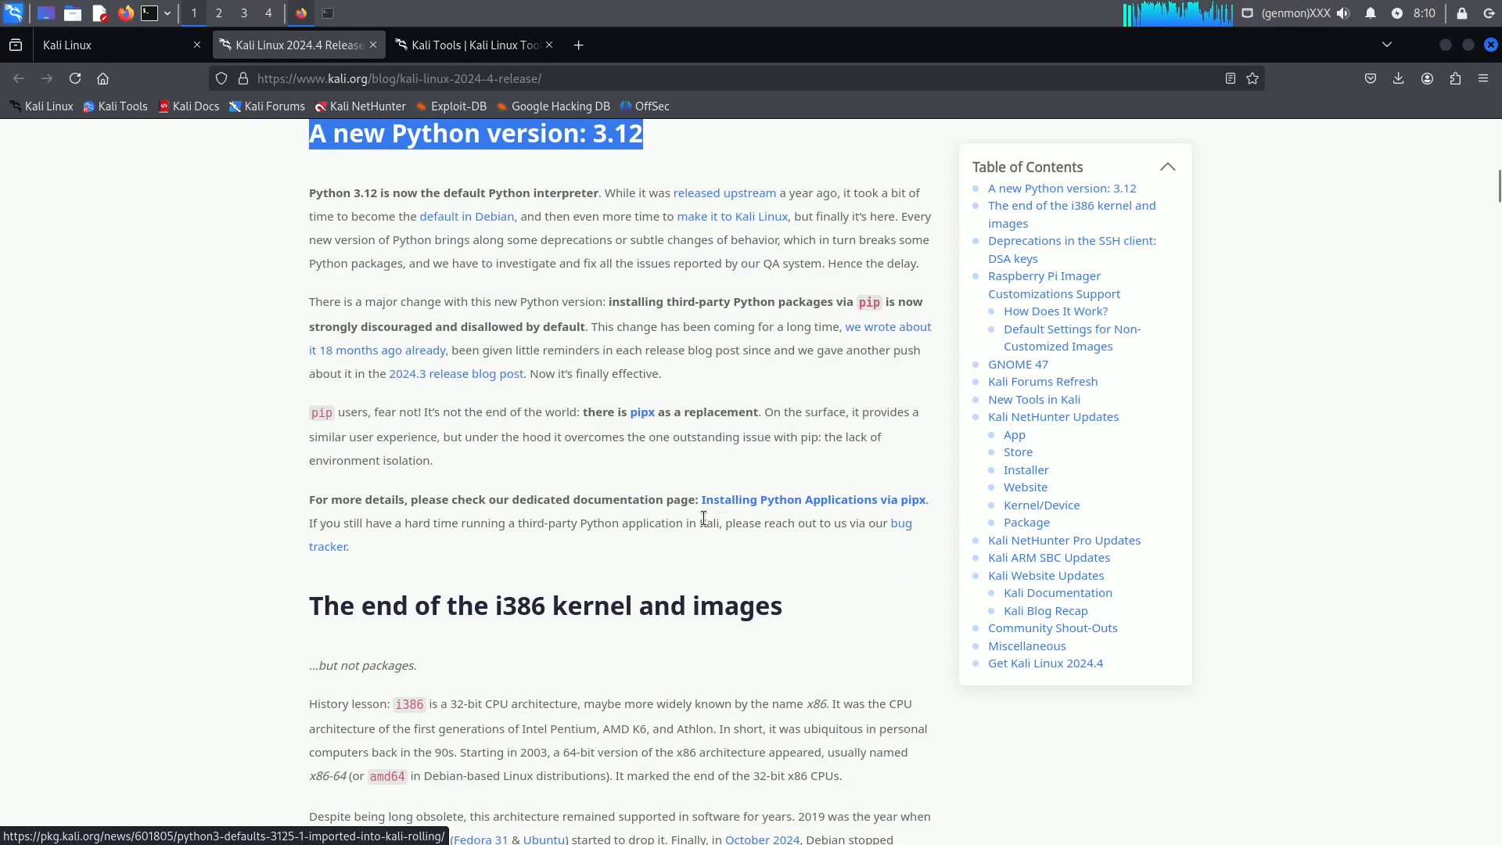
scroll("down", 3)
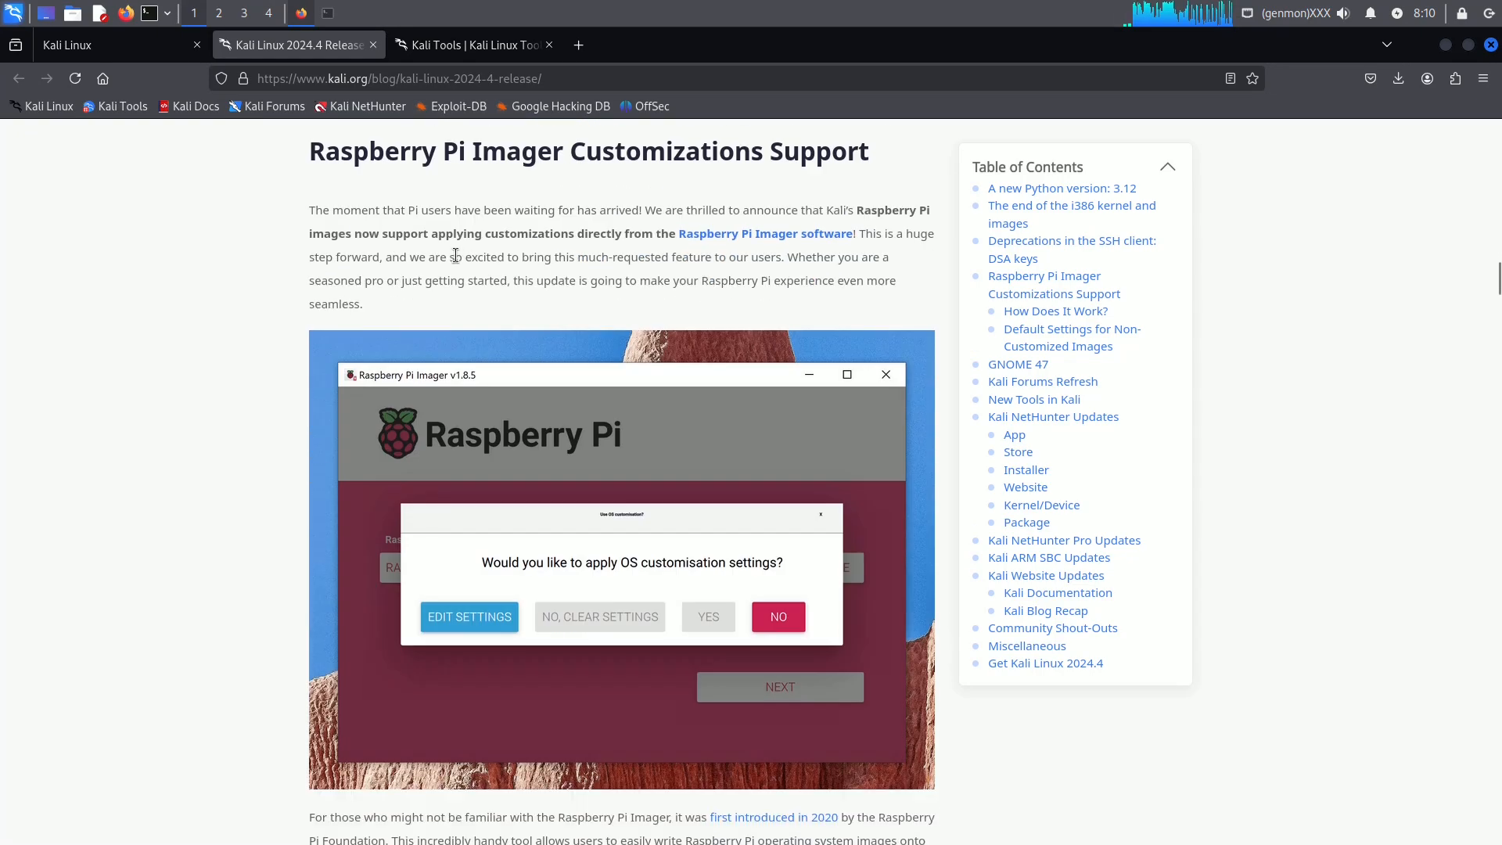
scroll("down", 3)
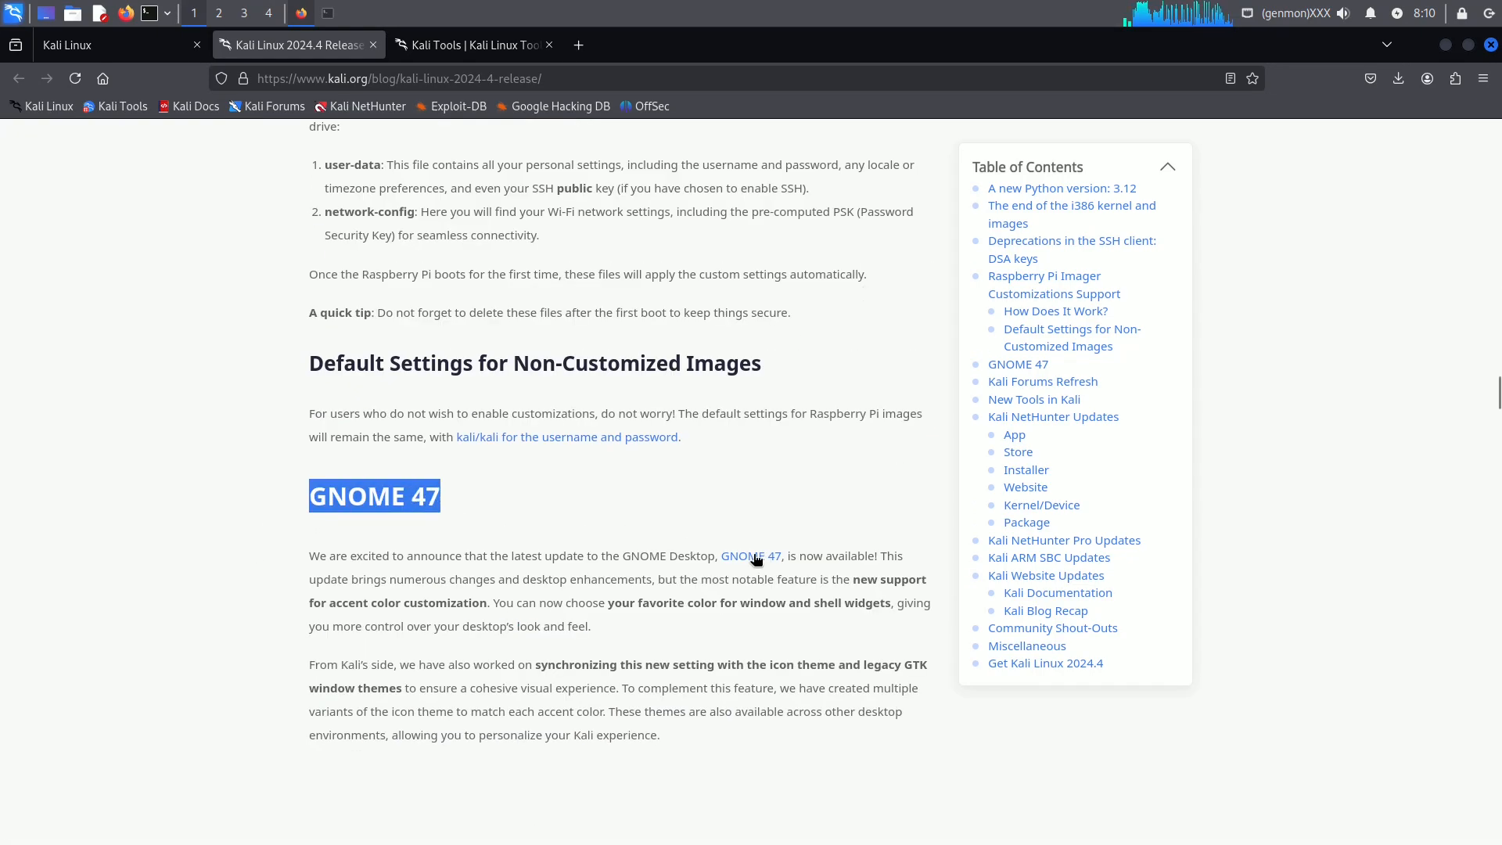
scroll("down", 3)
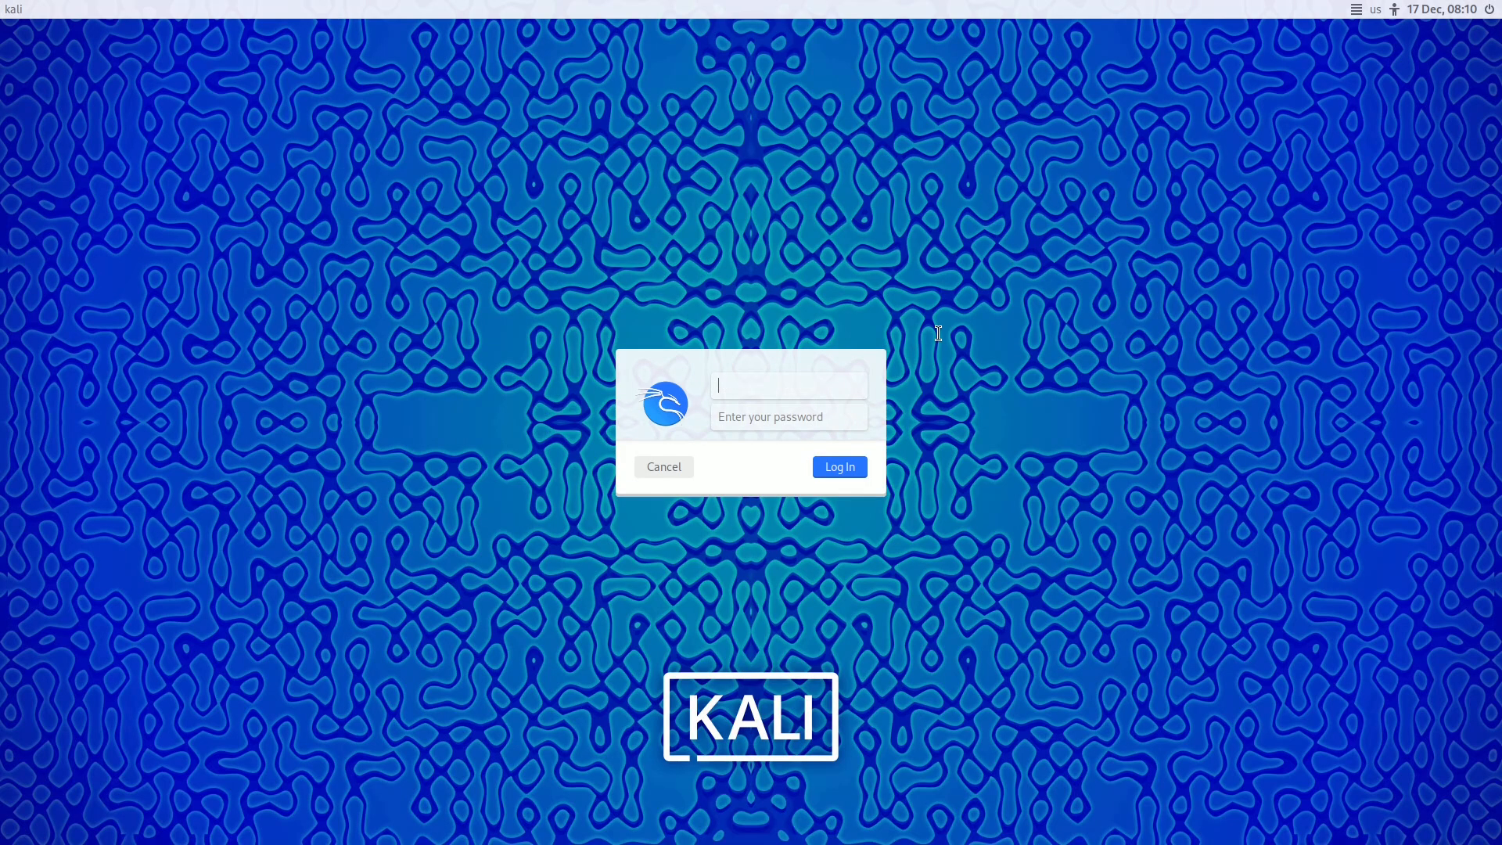
Log back in as kali and bring up the applications menu
type("kali")
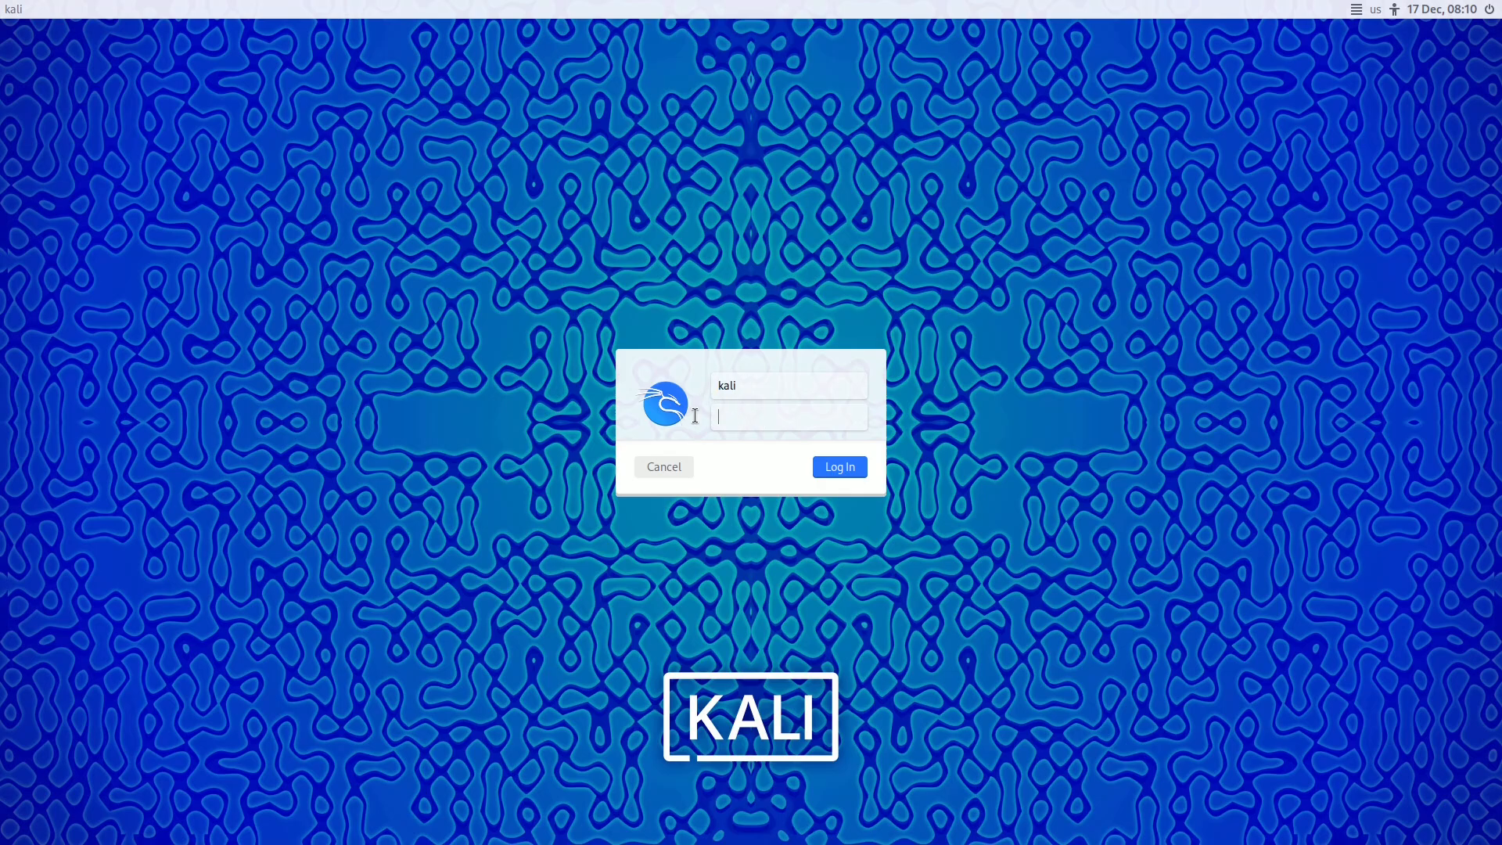
left_click(838, 467)
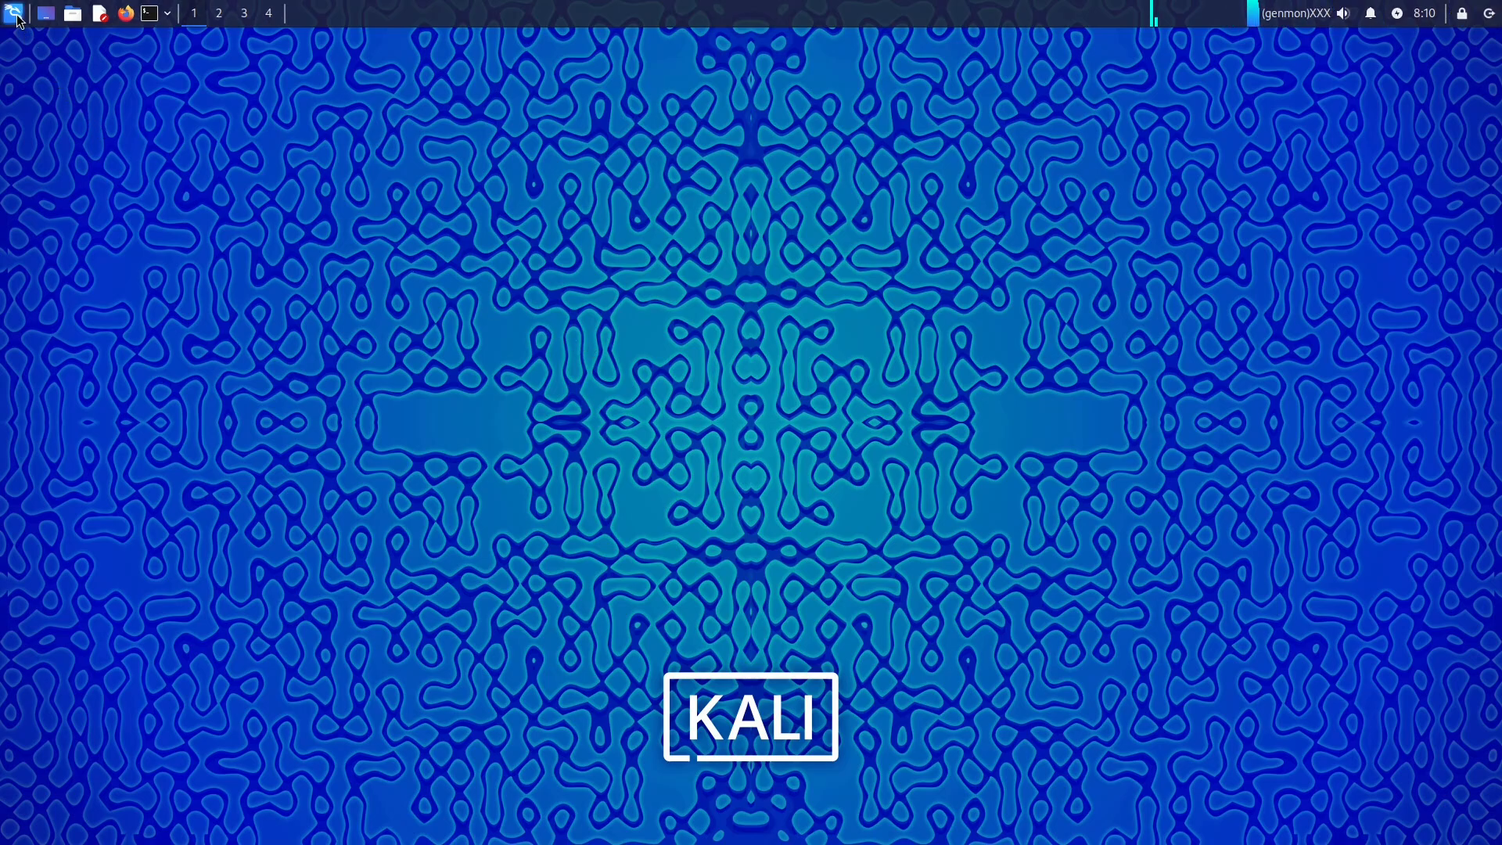
left_click(148, 12)
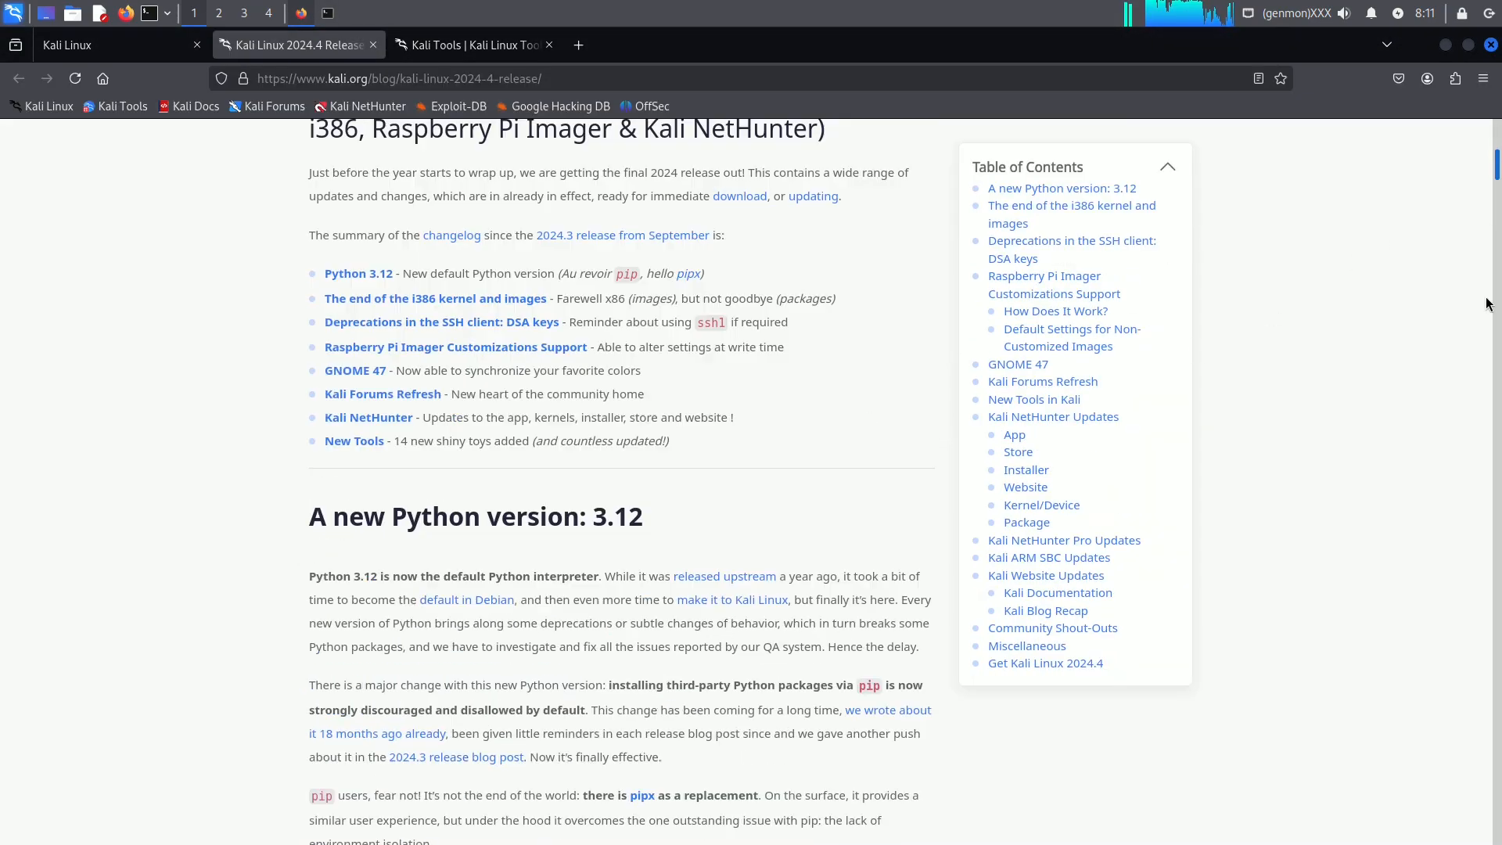
Scroll to Get Kali Linux 2024.4 and select the grep VERSION /etc/os-release command
scroll("down", 3)
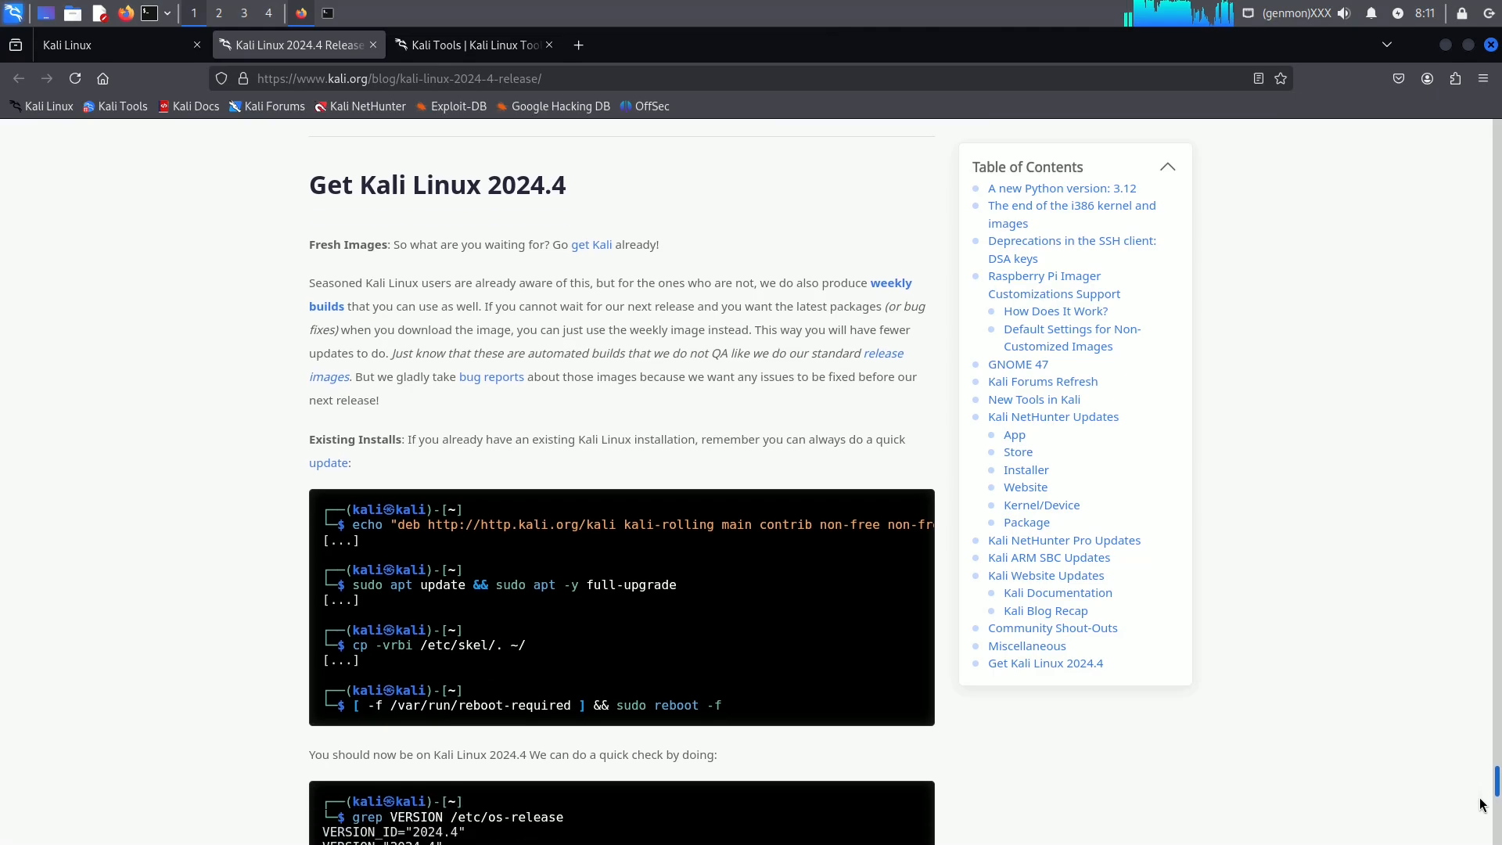
scroll("down", 3)
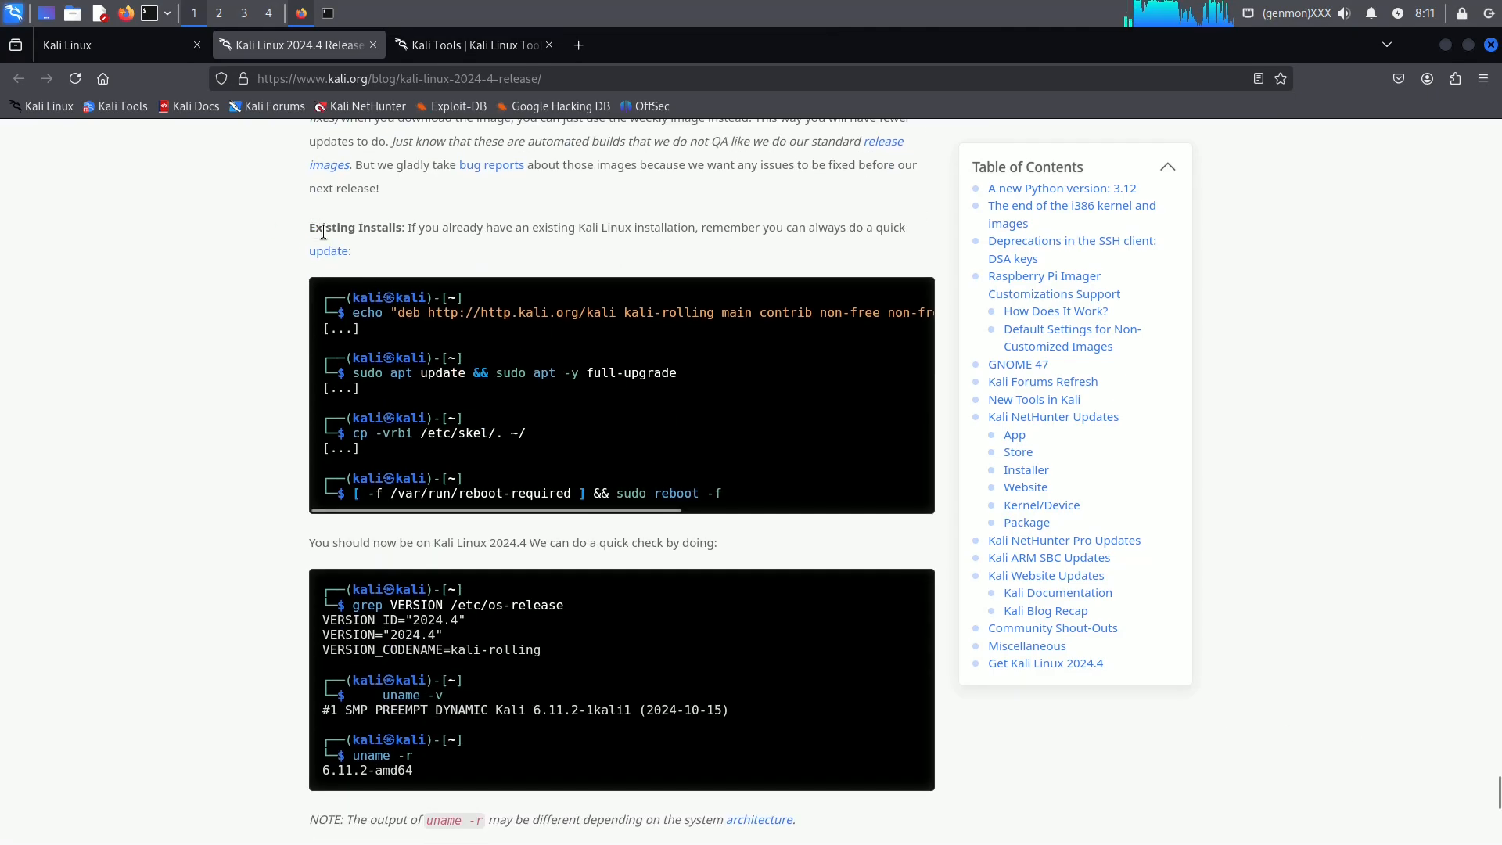
double_click(440, 604)
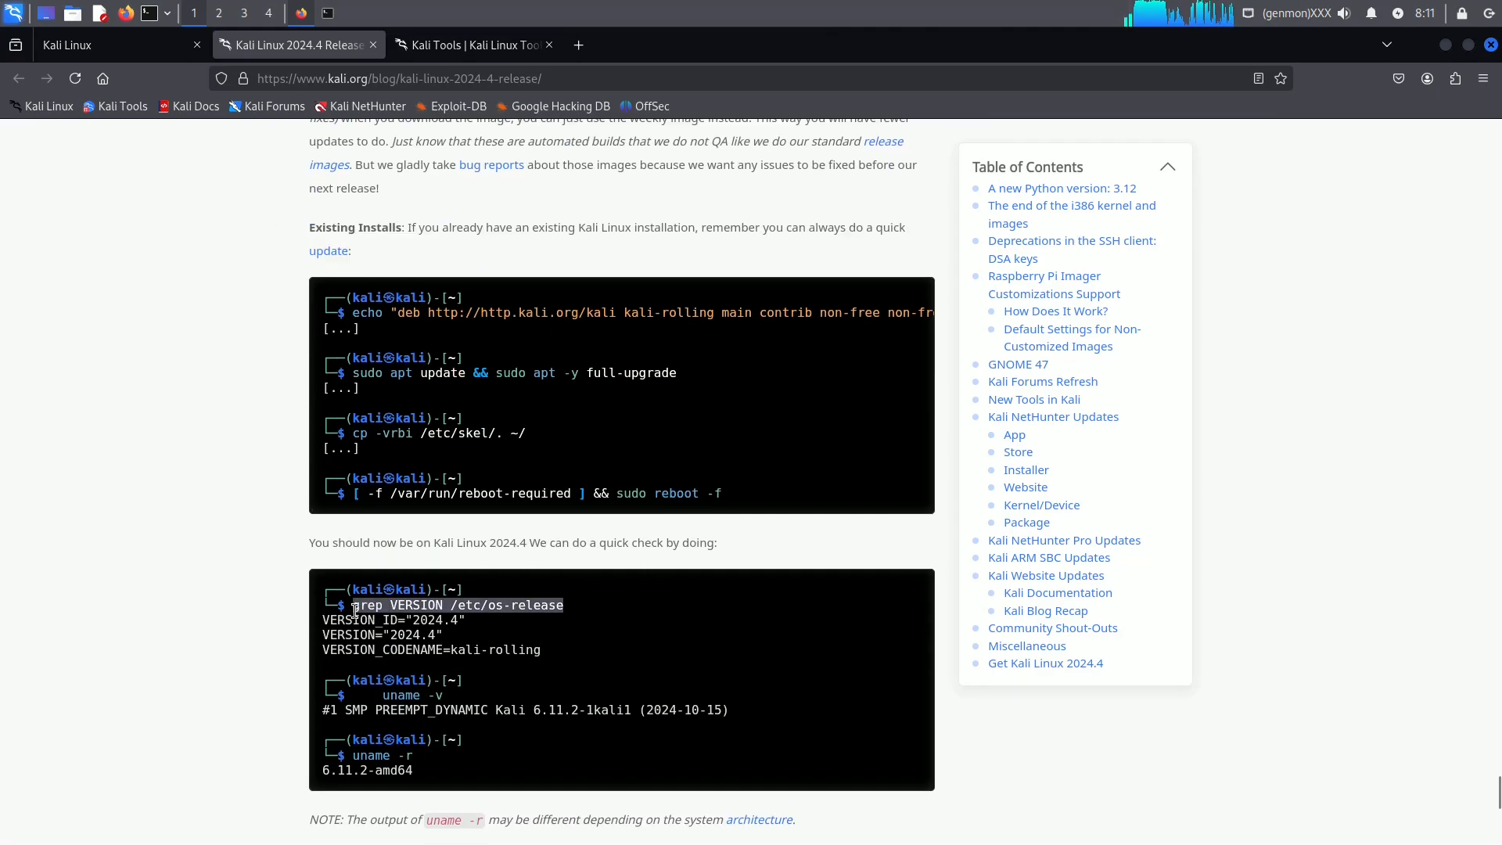
In a new terminal, run grep VERSION /etc/os-release, uname -v, uname -i and uname -r
left_click(301, 12)
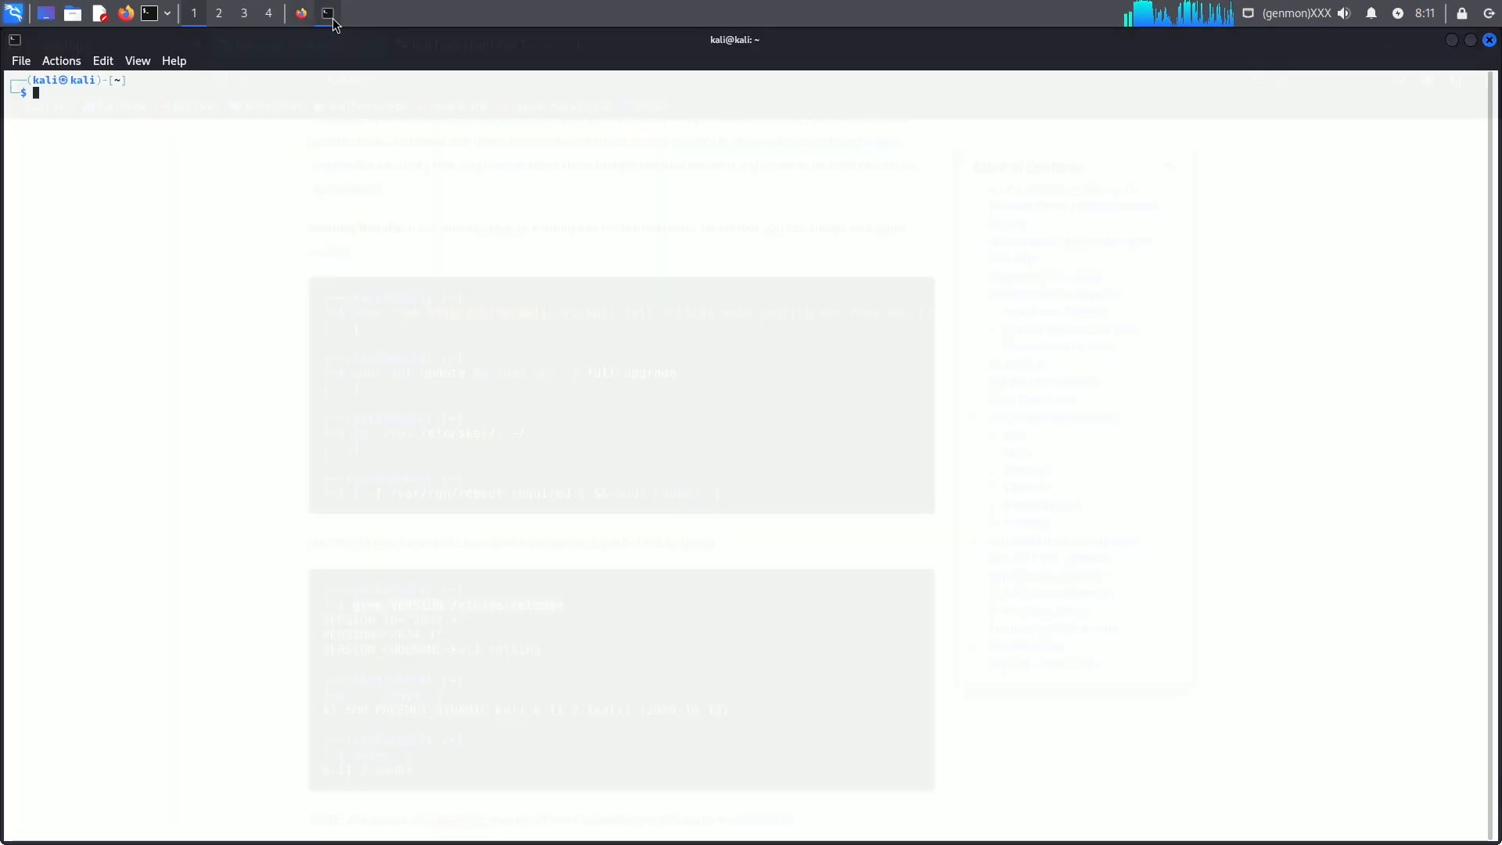
key("Return")
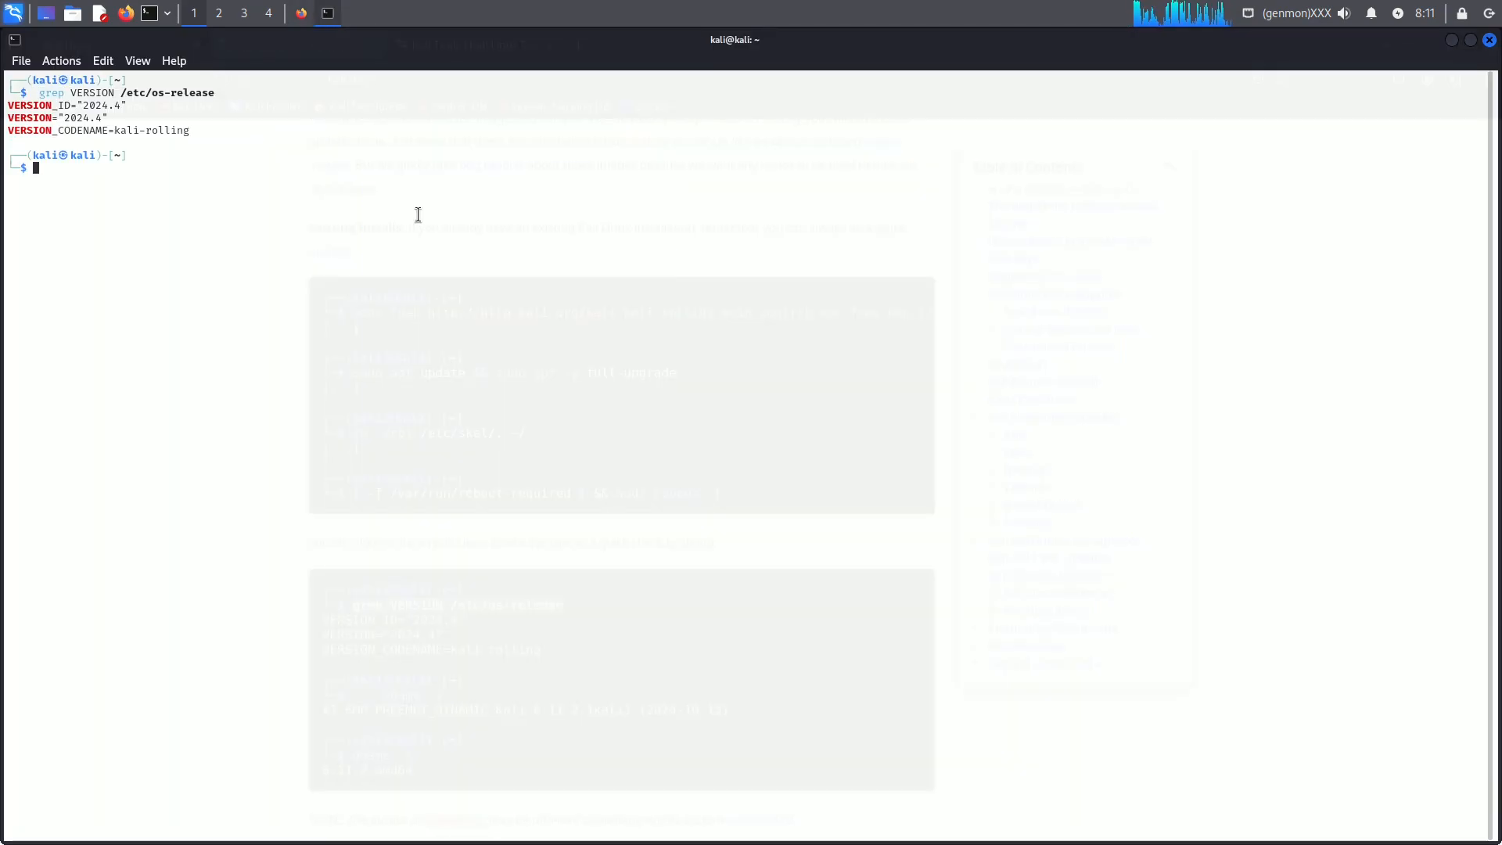
key("Return")
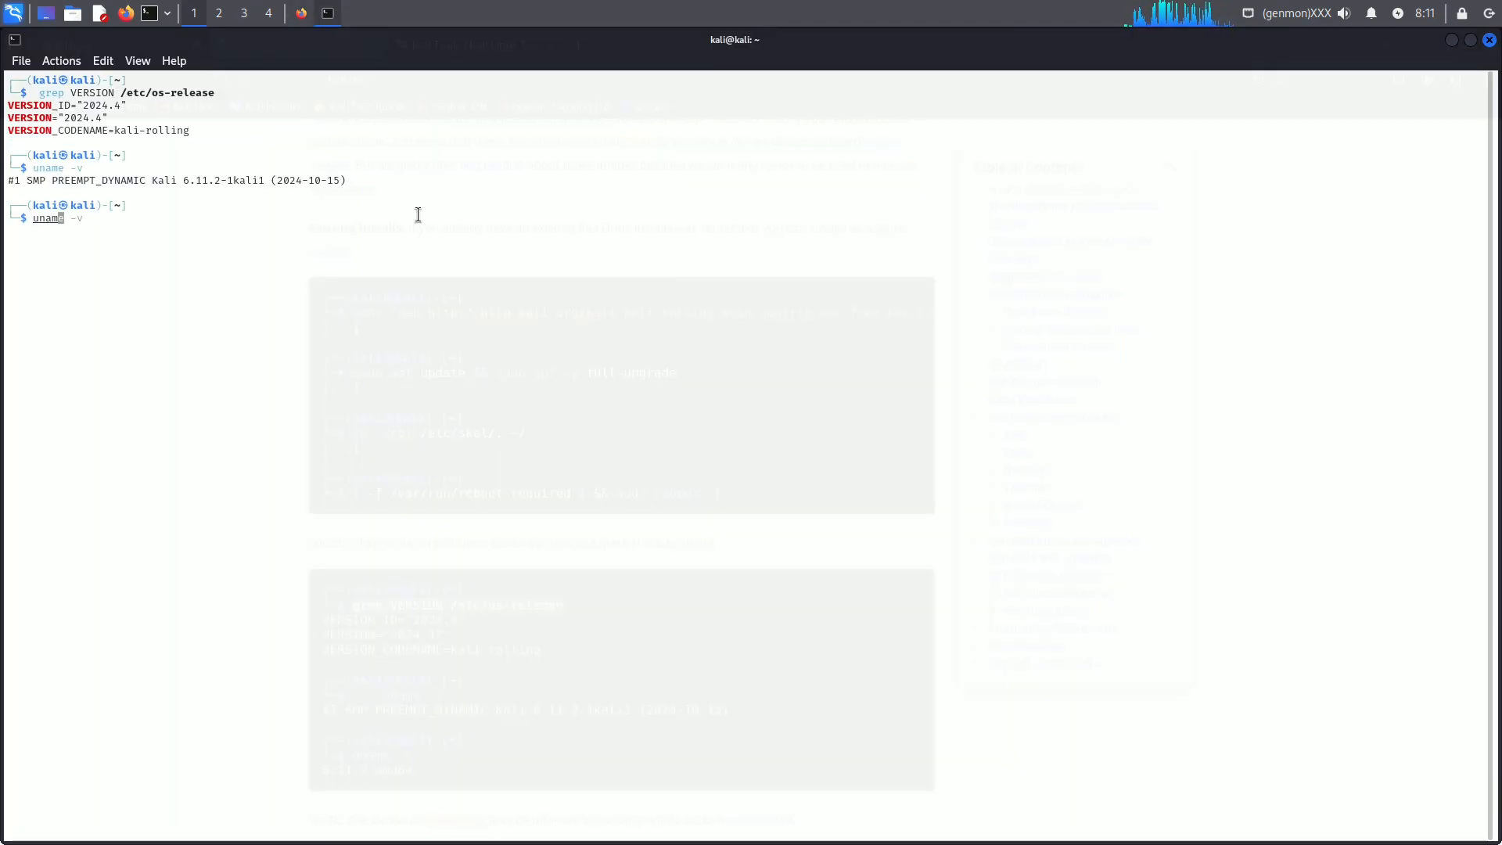
key("Return")
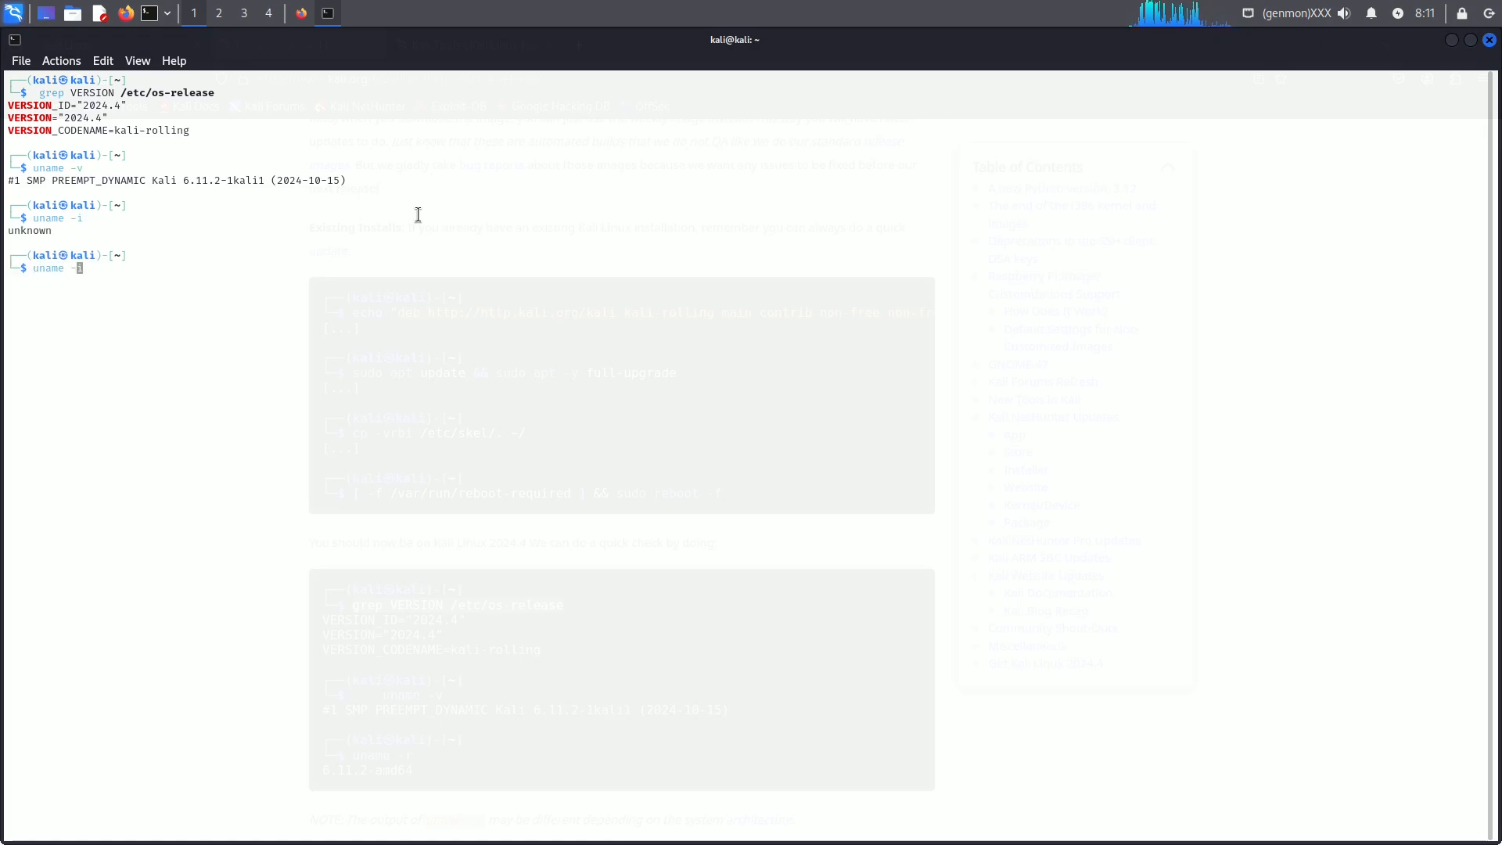
key("Return")
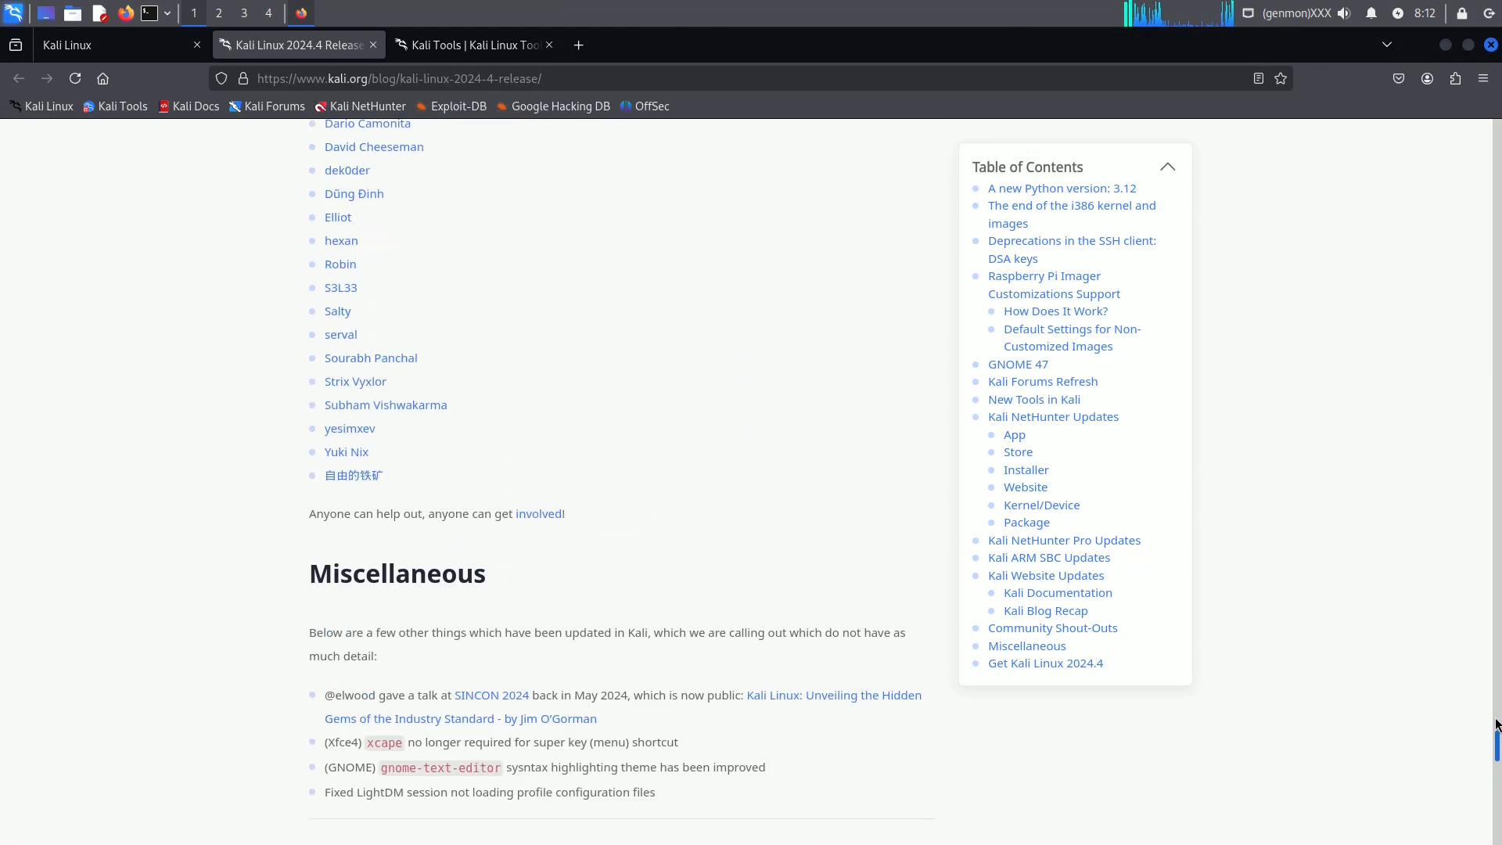
Scroll the release post's New Tools list and right-click the hexwalk link
scroll("up", 3)
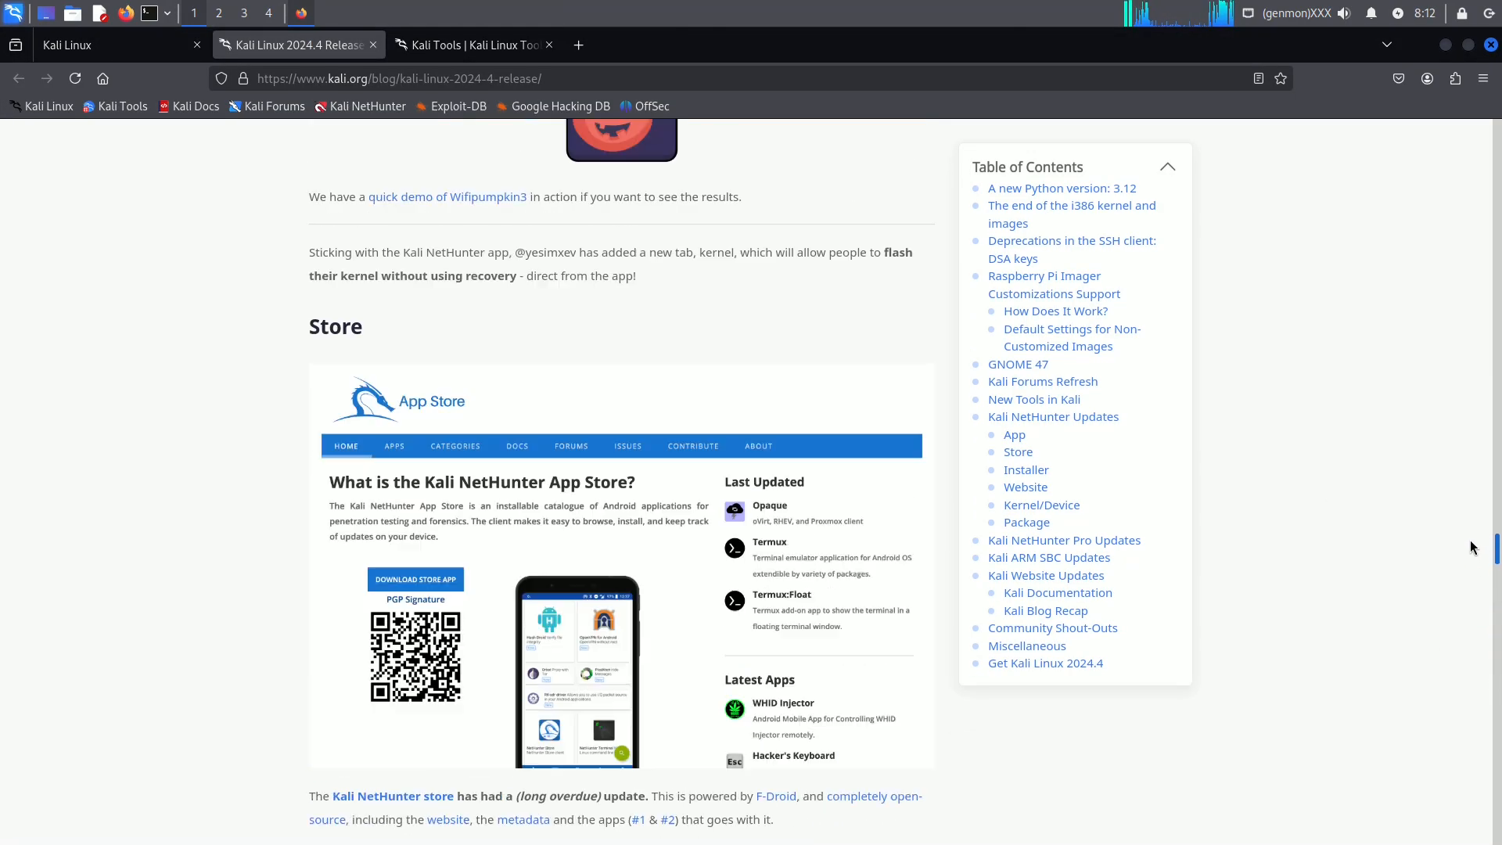
scroll("down", 3)
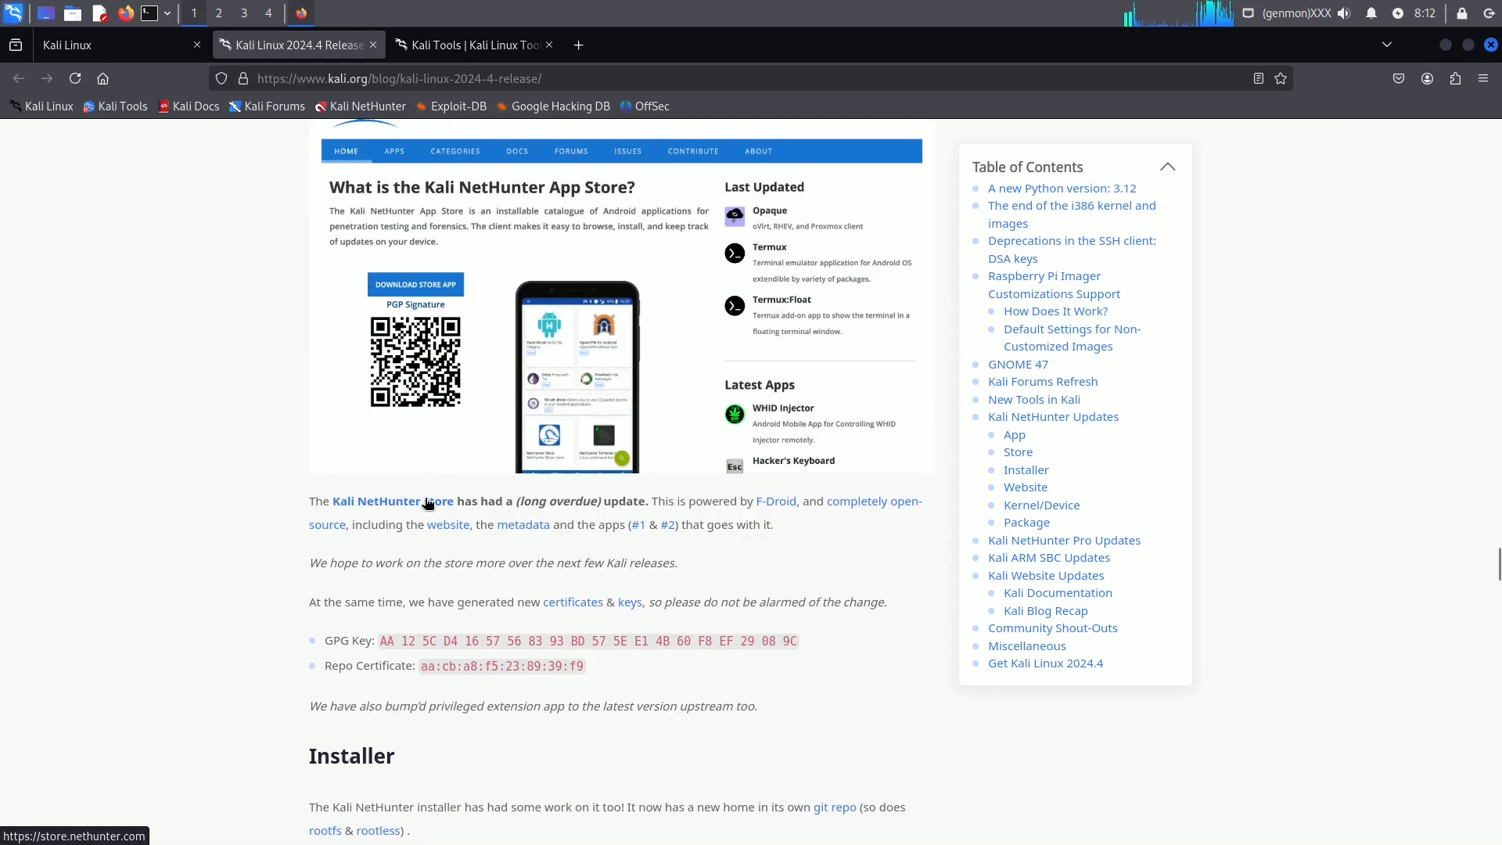
left_click(393, 501)
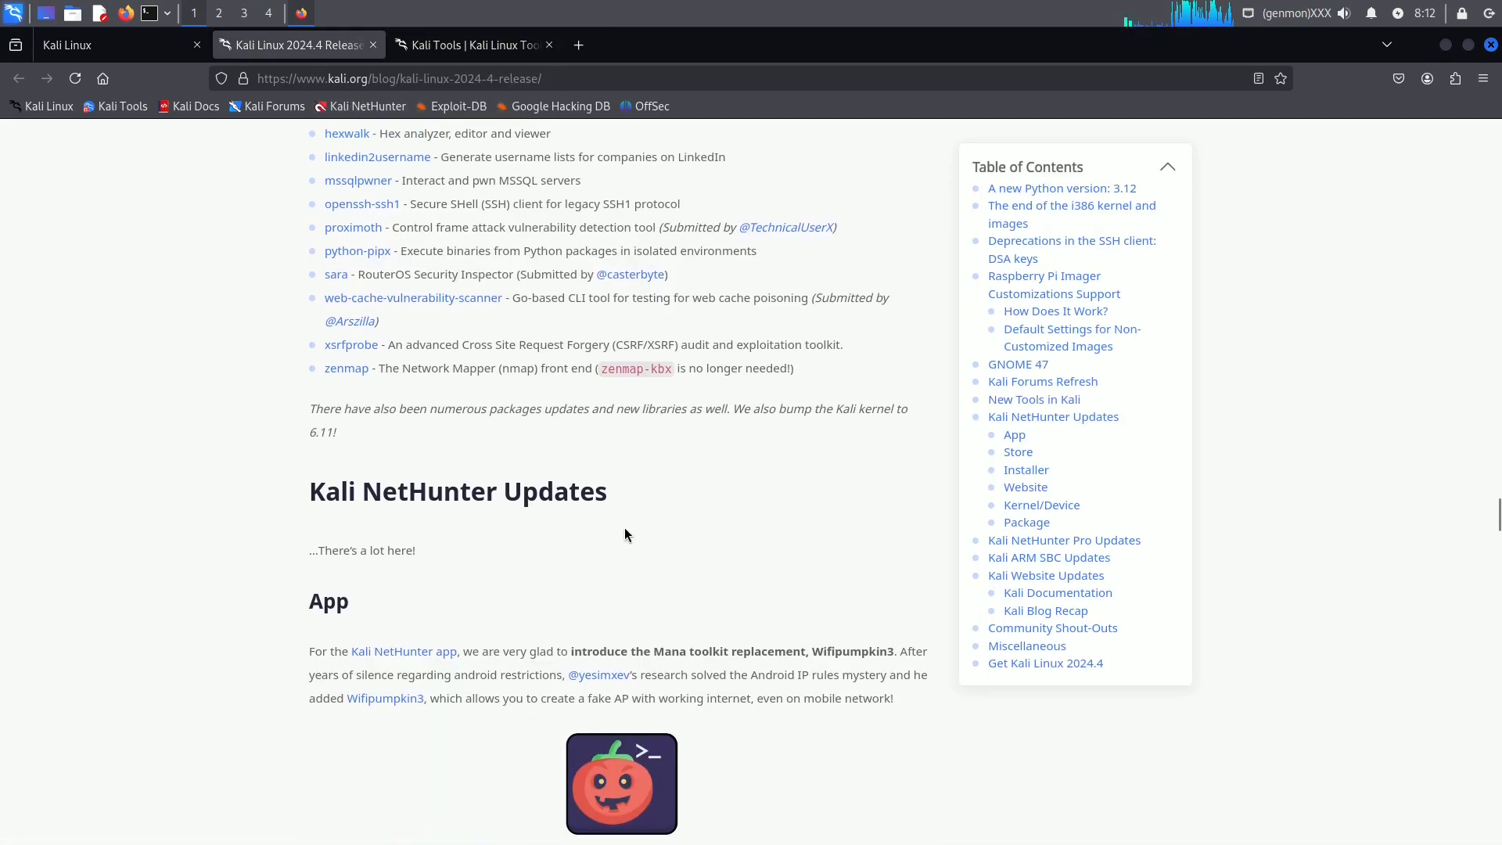
scroll("up", 3)
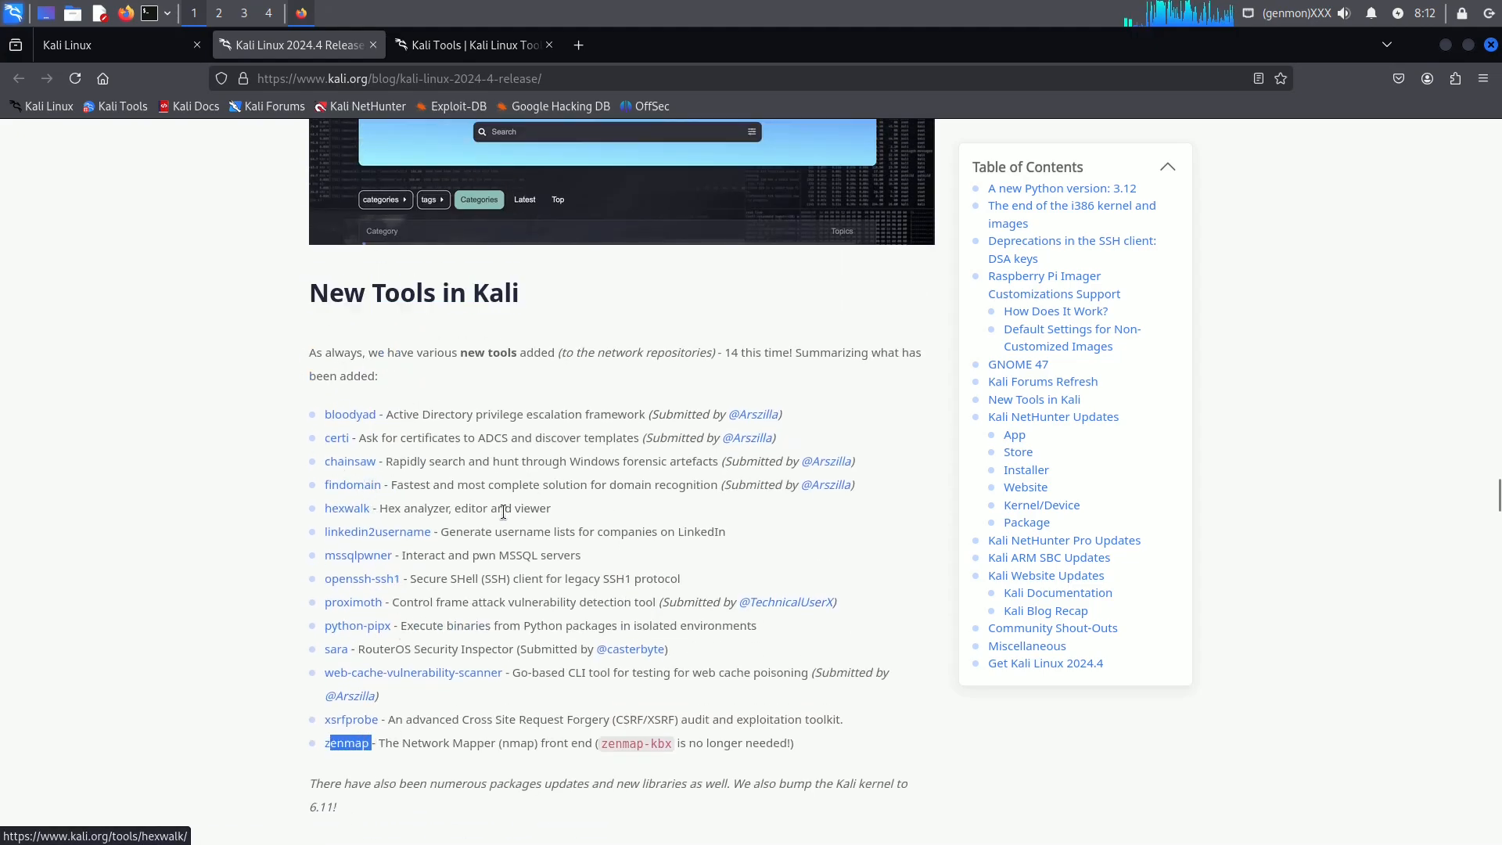
right_click(346, 507)
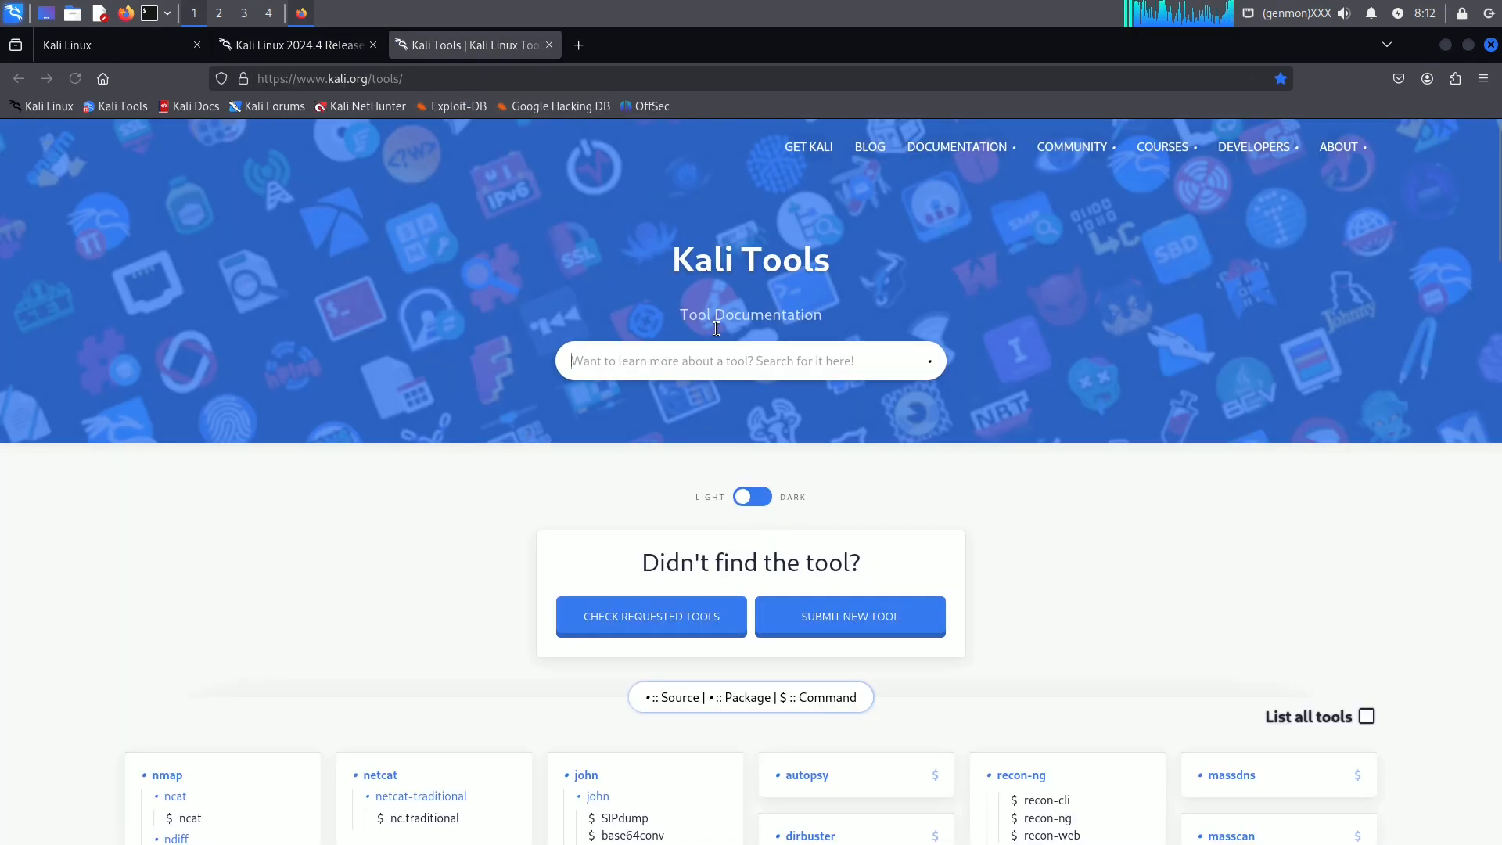
Search Kali Tools for hexwalk, open its page, and select 'sudo apt install hexwalk'
type("hexwalk")
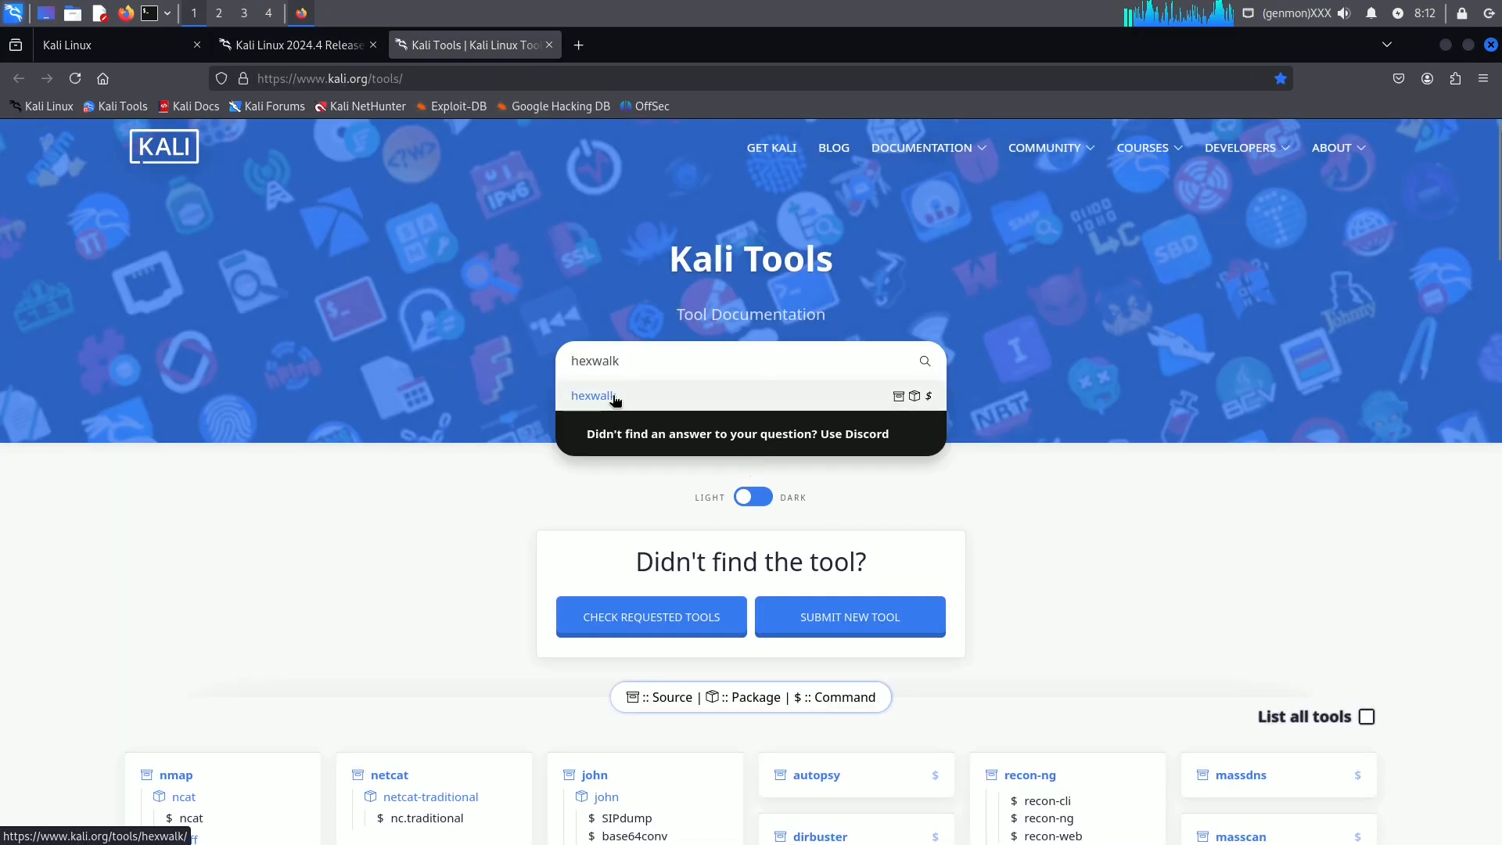
left_click(594, 396)
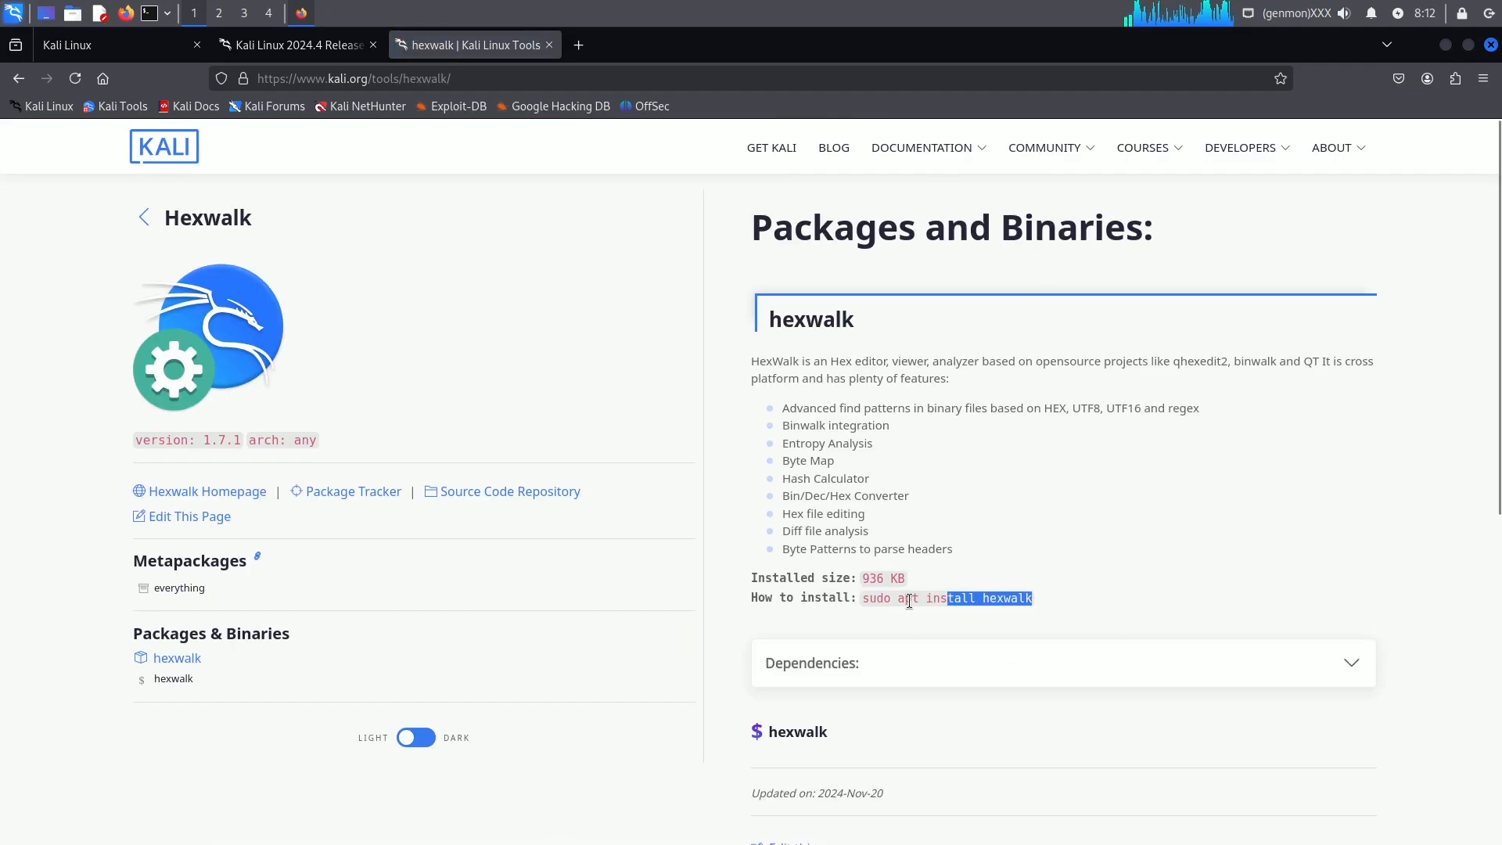
triple_click(946, 598)
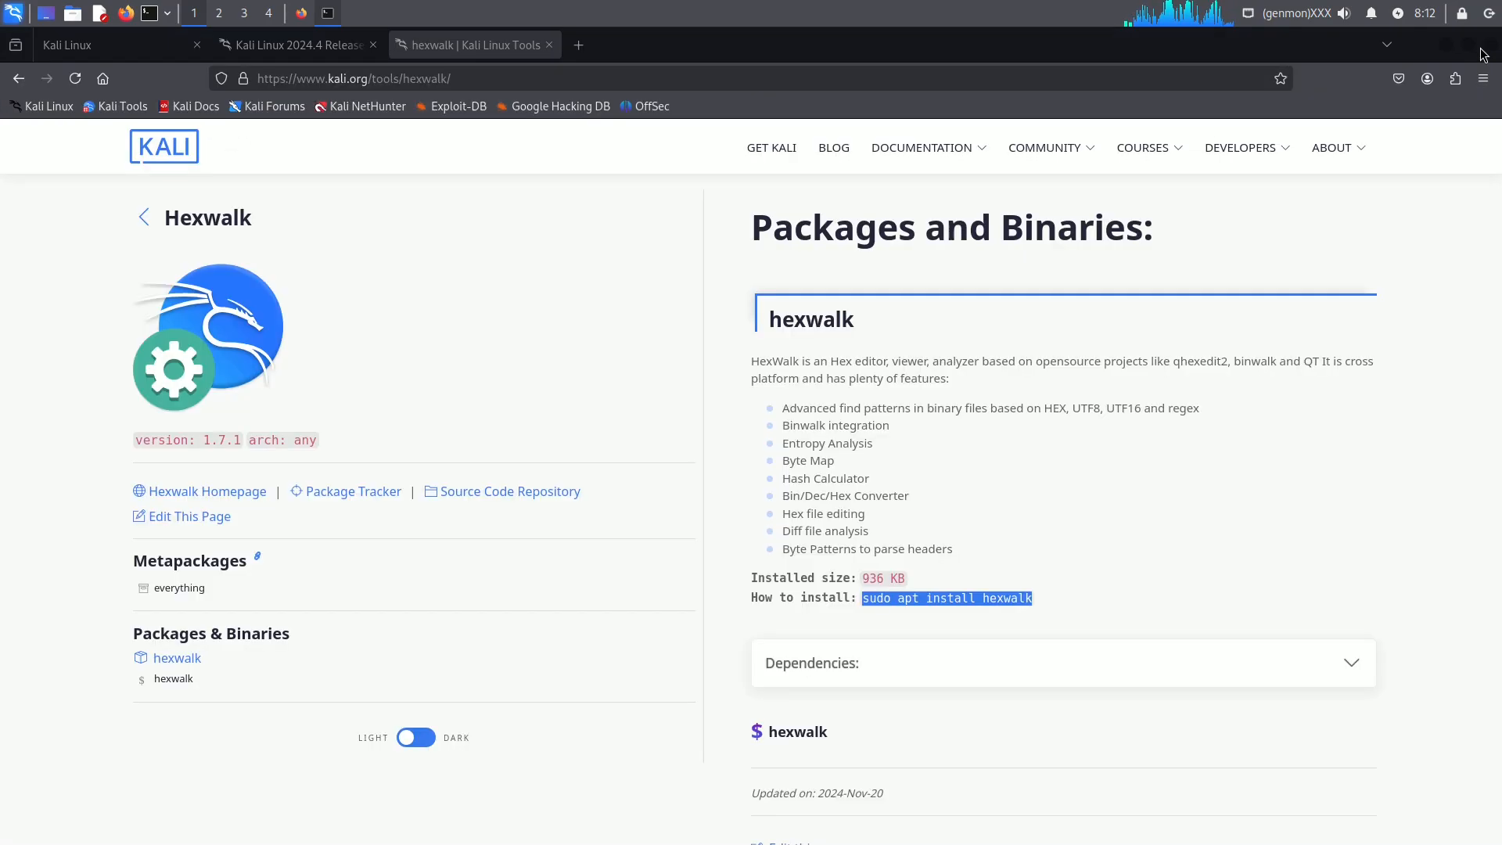
Close the hexwalk tab, scroll to Get Kali Linux 2024.4, and follow the get Kali link
left_click(549, 44)
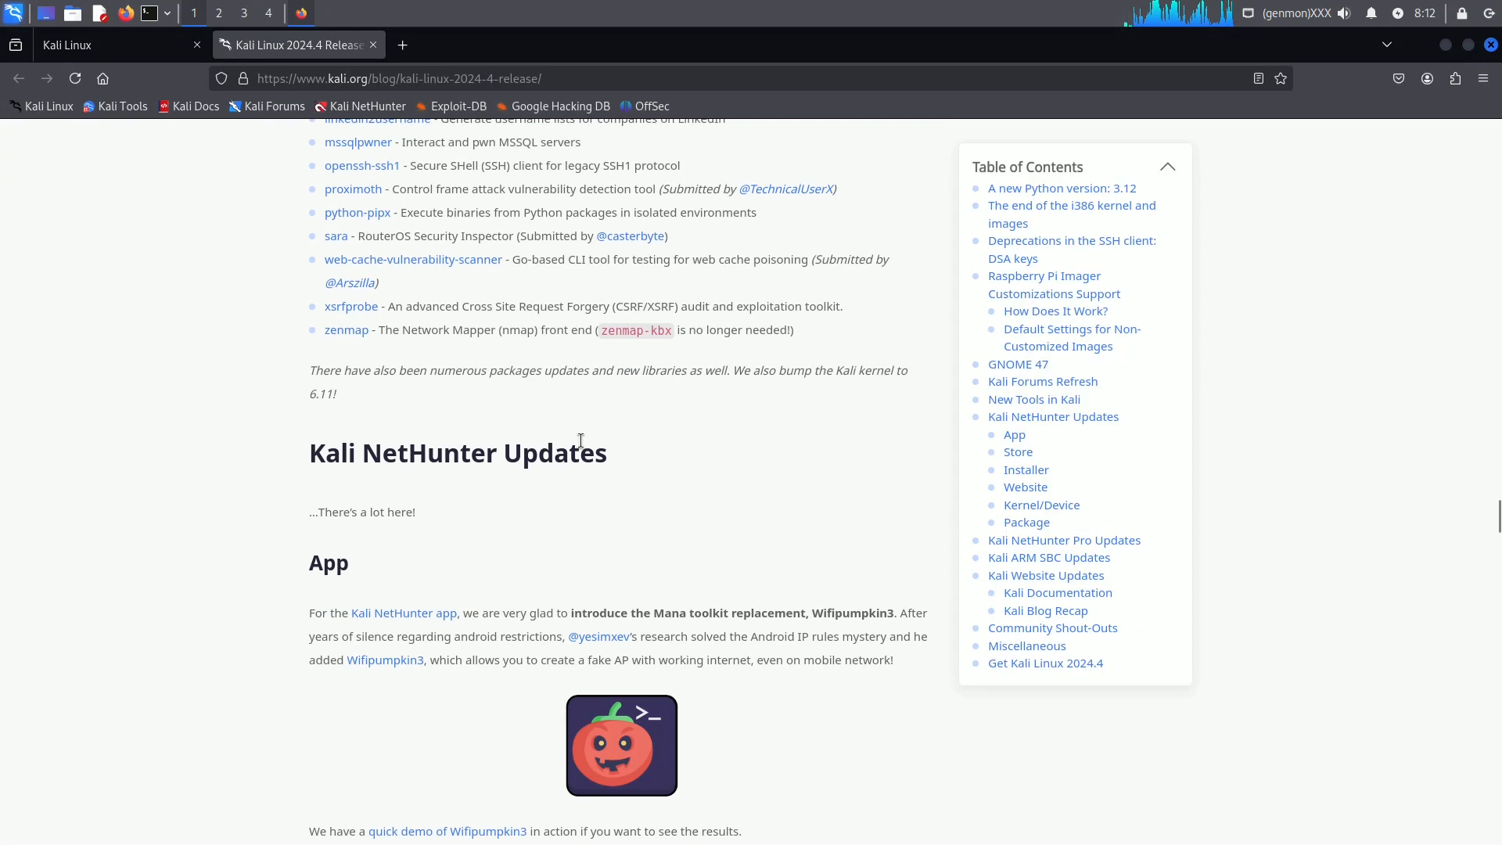
scroll("down", 3)
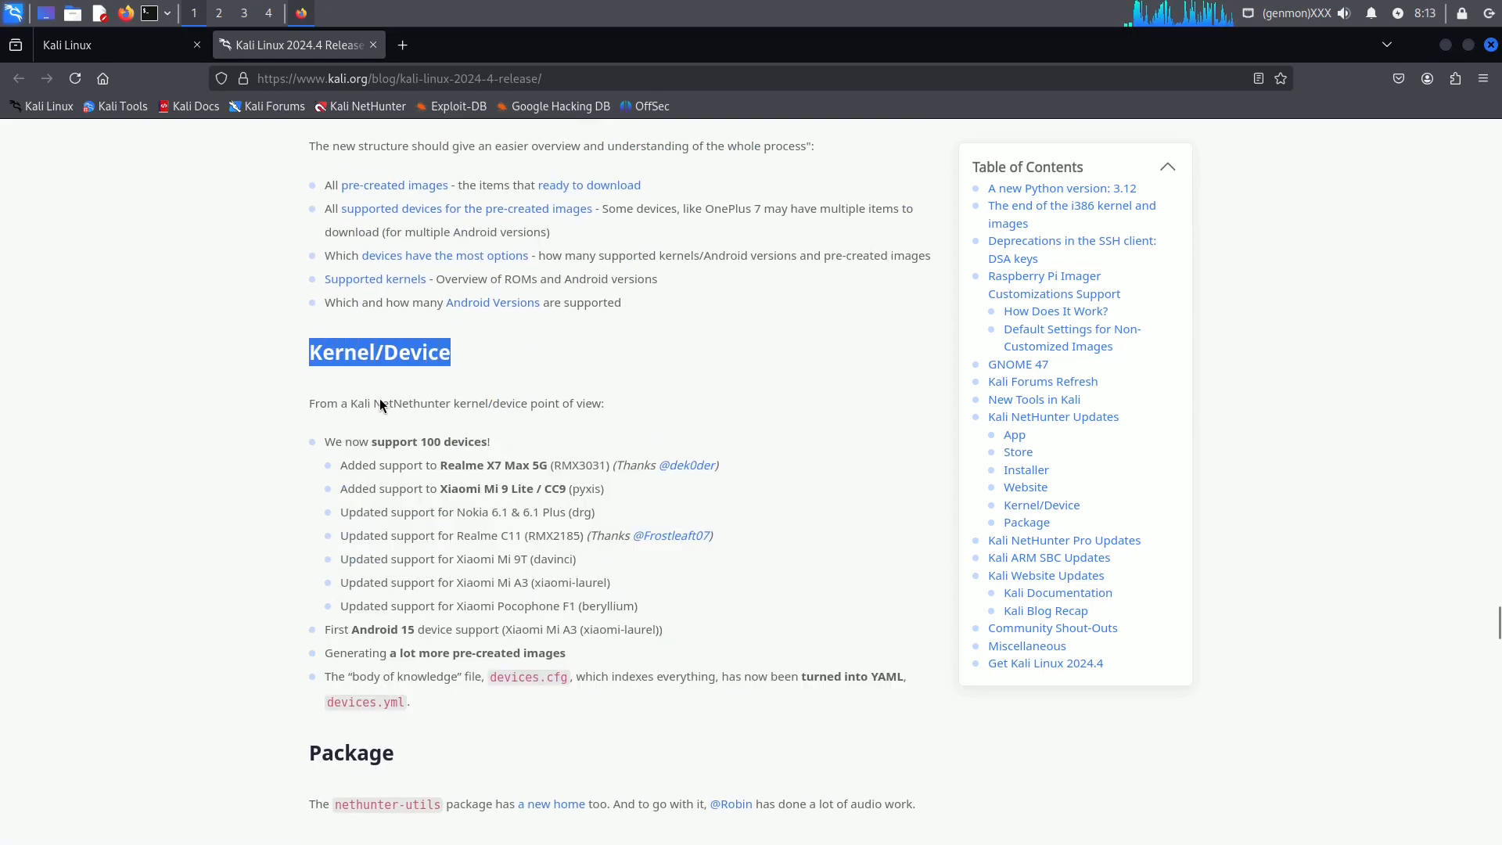
scroll("down", 3)
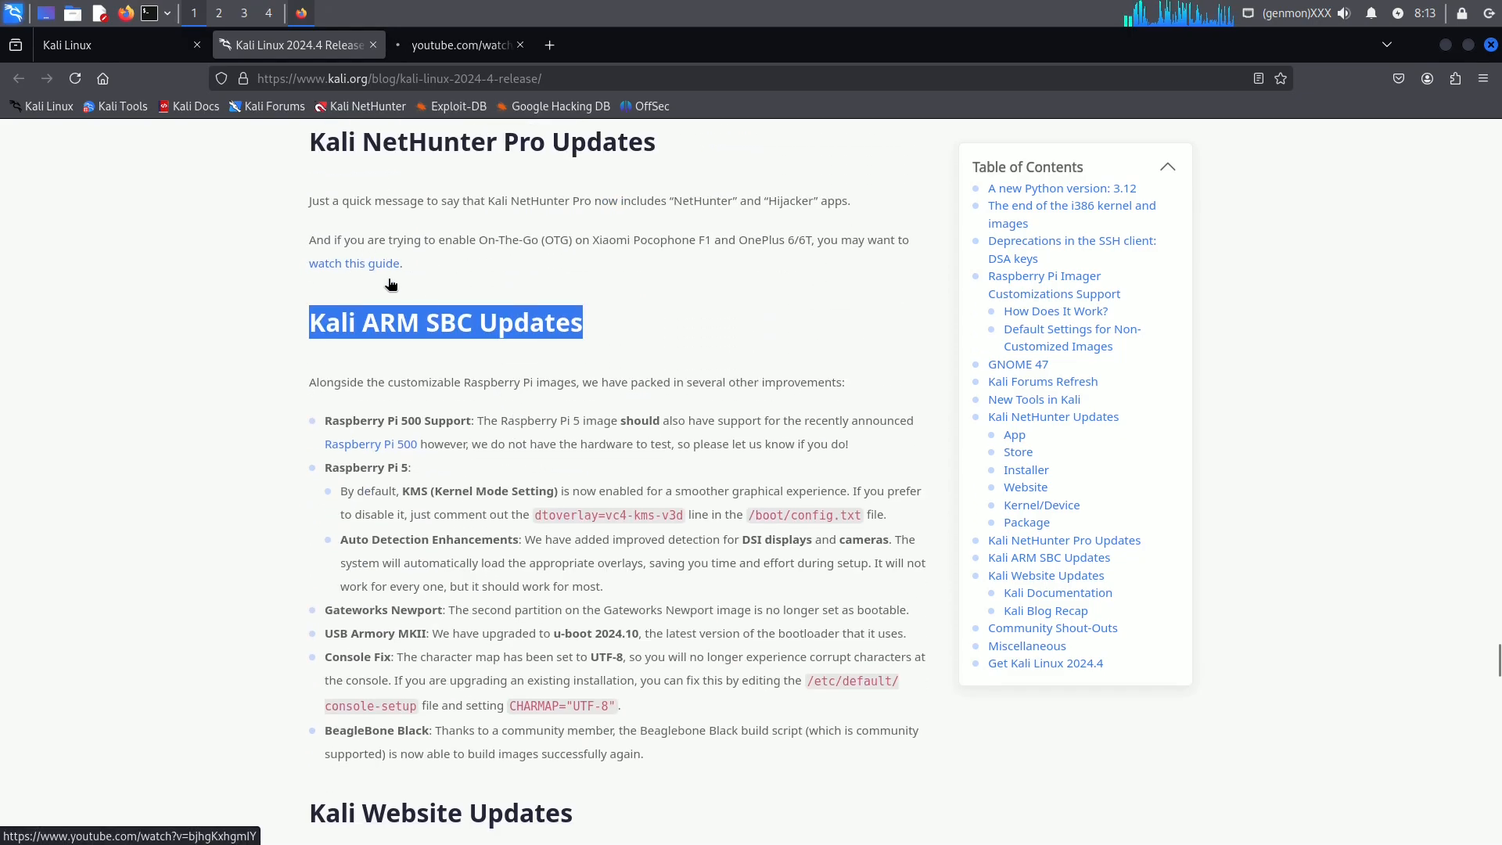
scroll("down", 3)
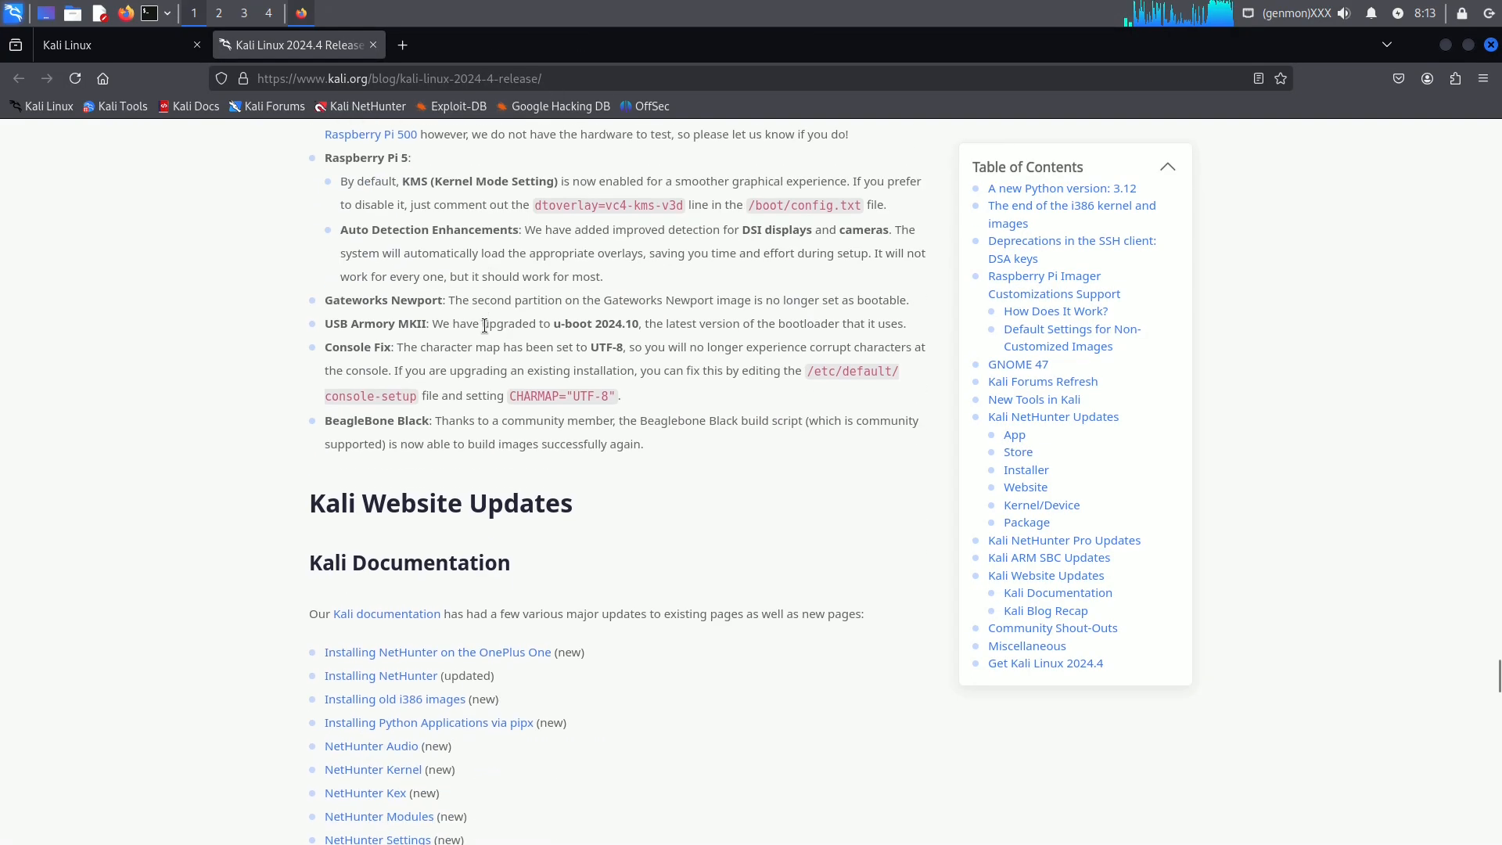
scroll("down", 3)
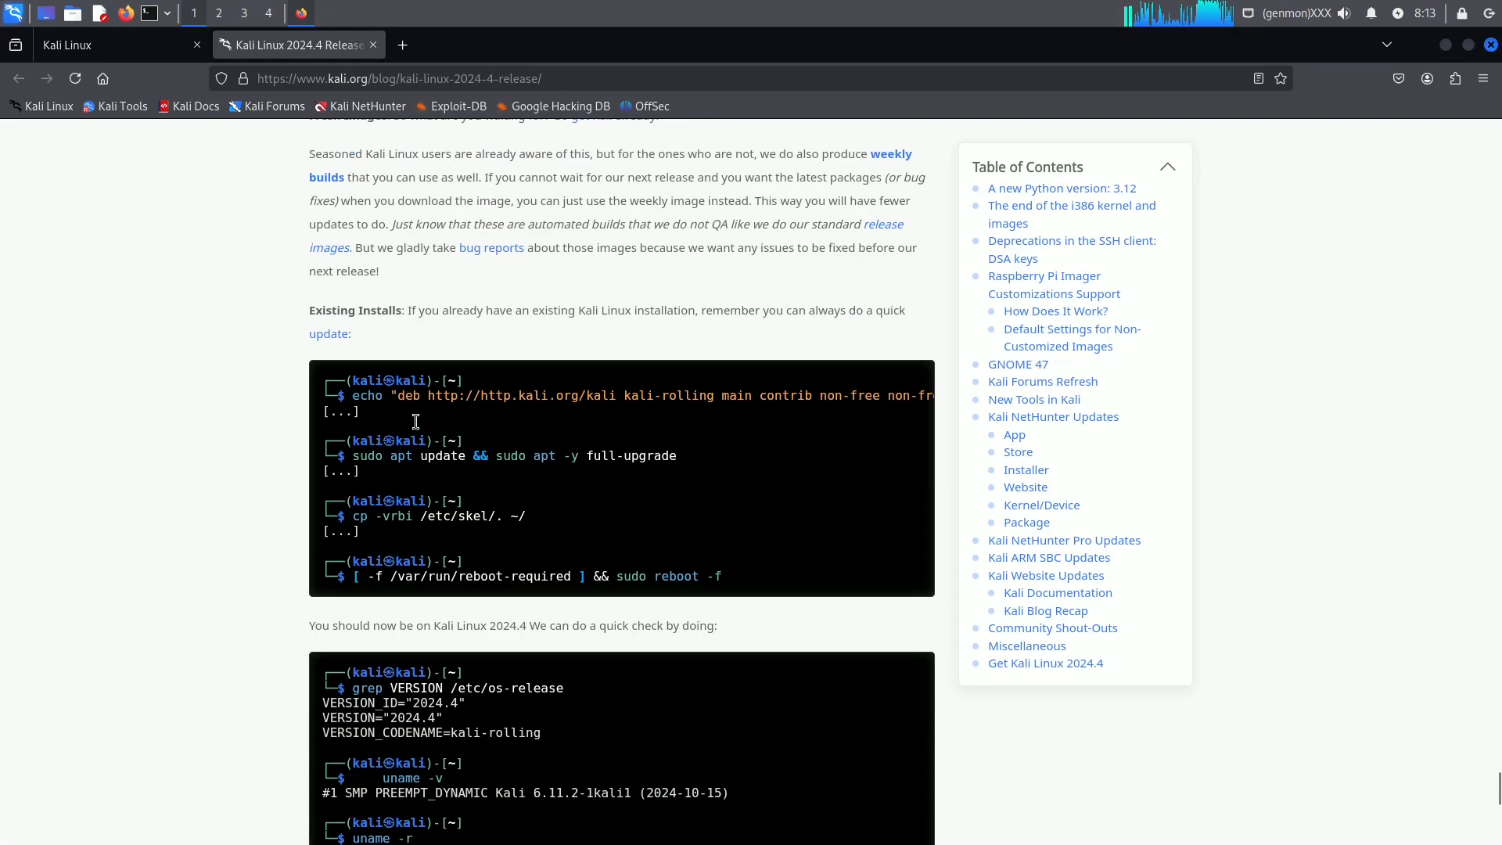
scroll("up", 3)
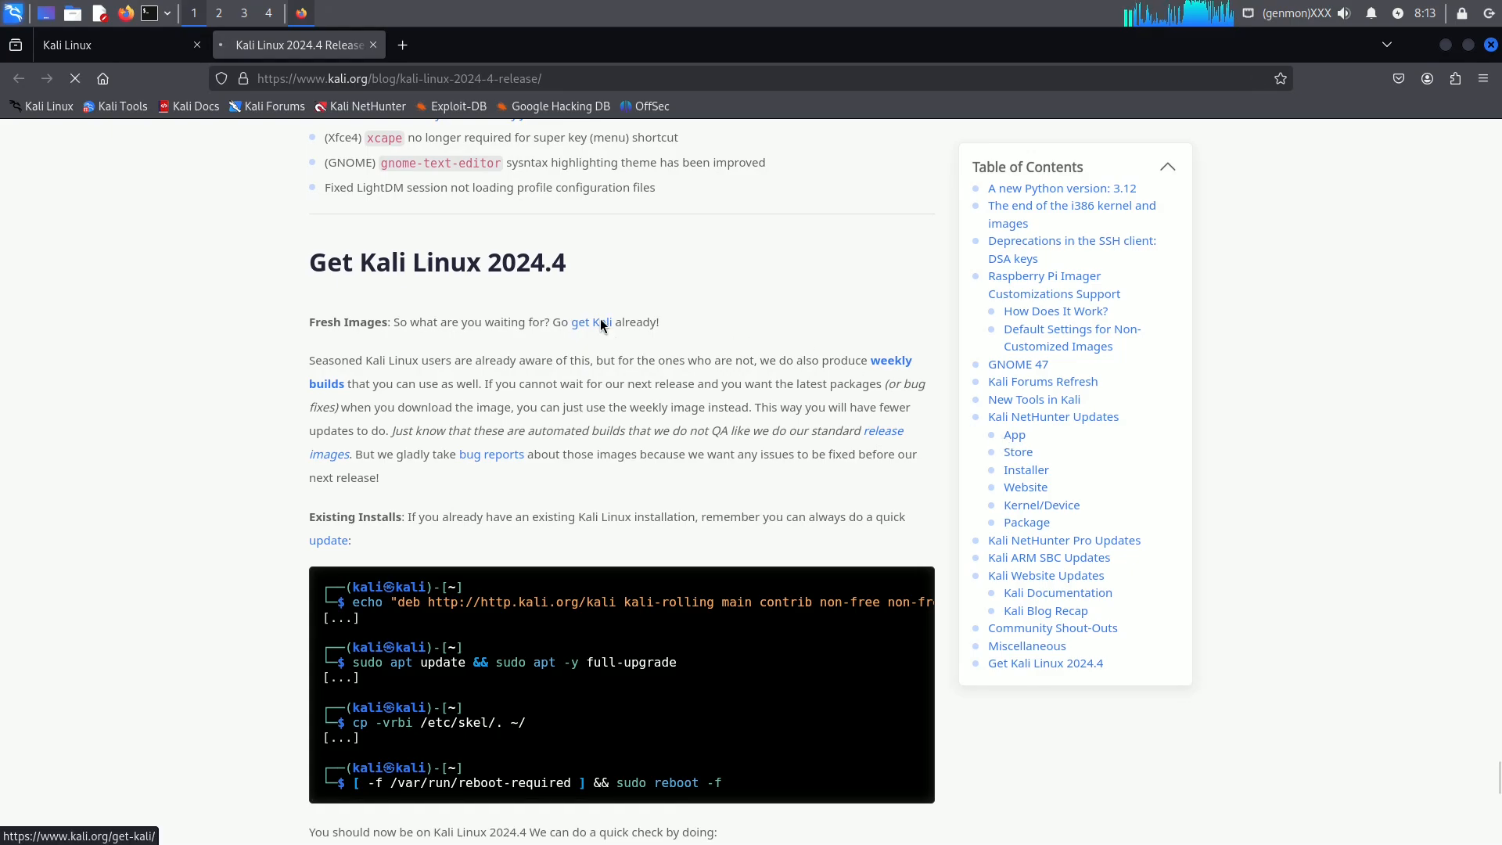
left_click(590, 321)
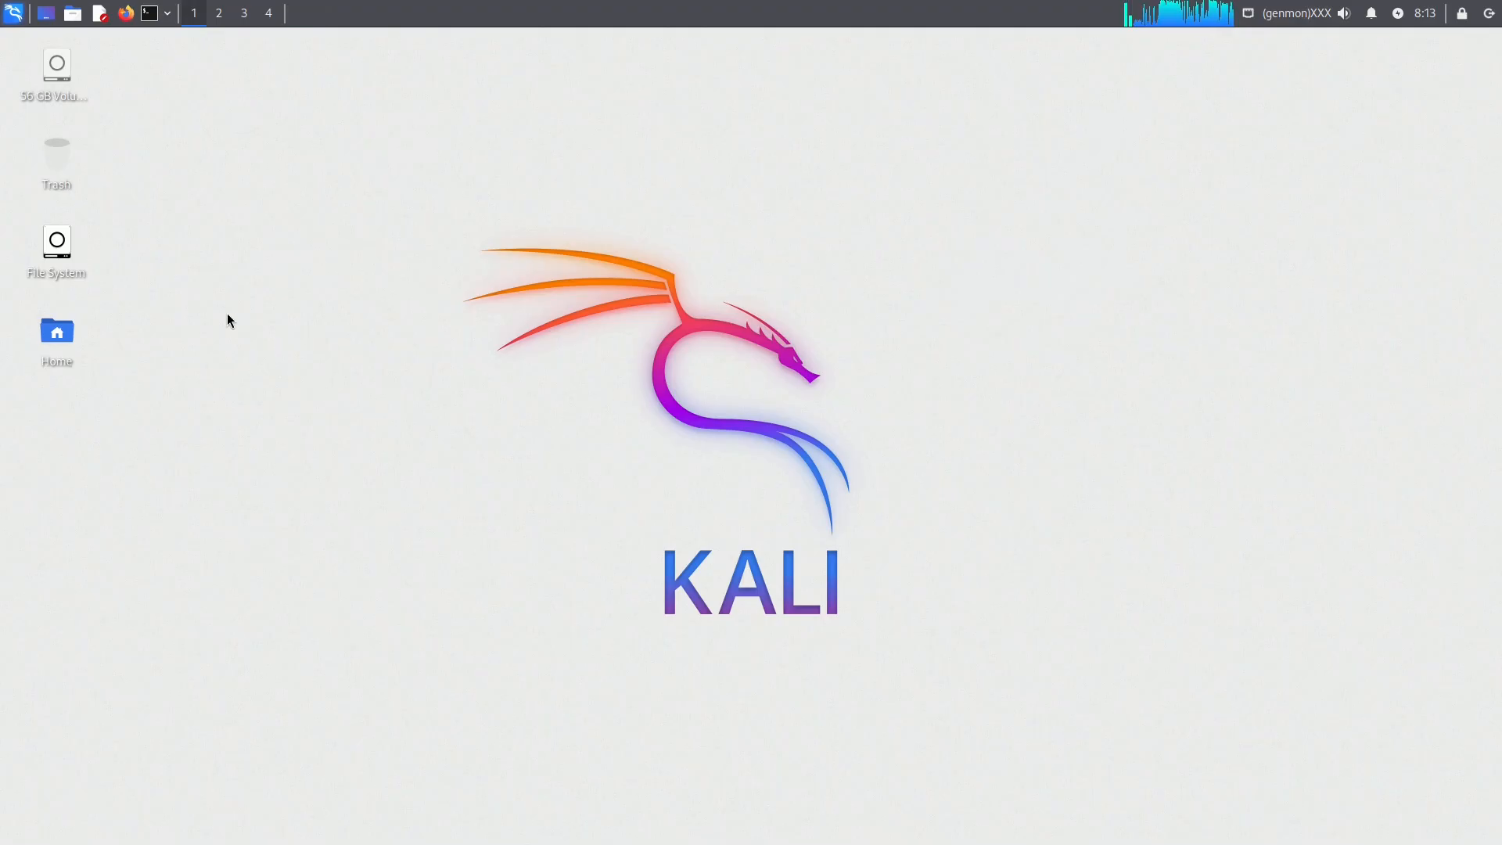
left_click(13, 12)
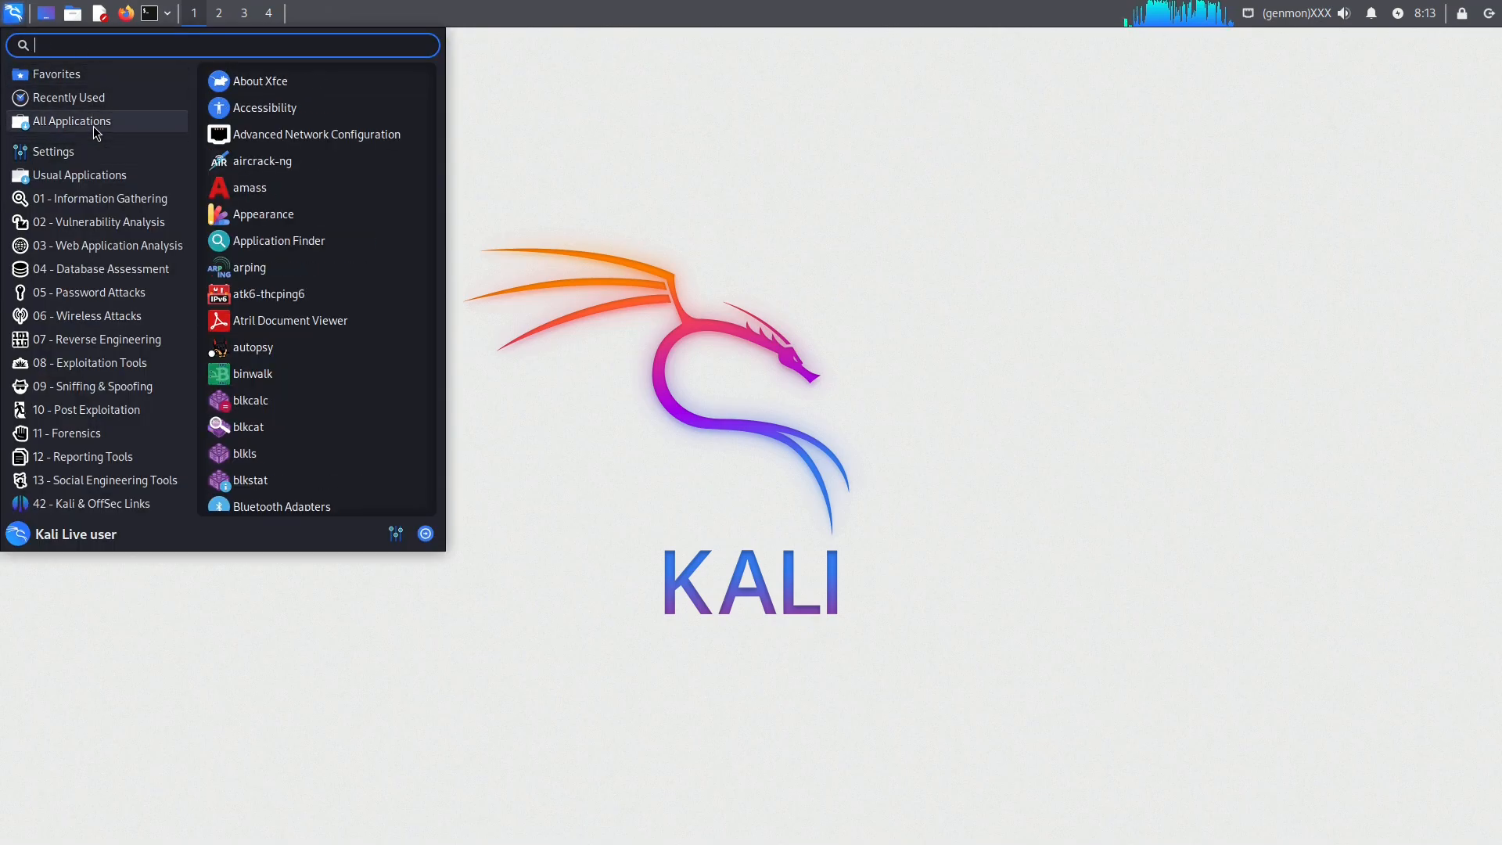
left_click(260, 80)
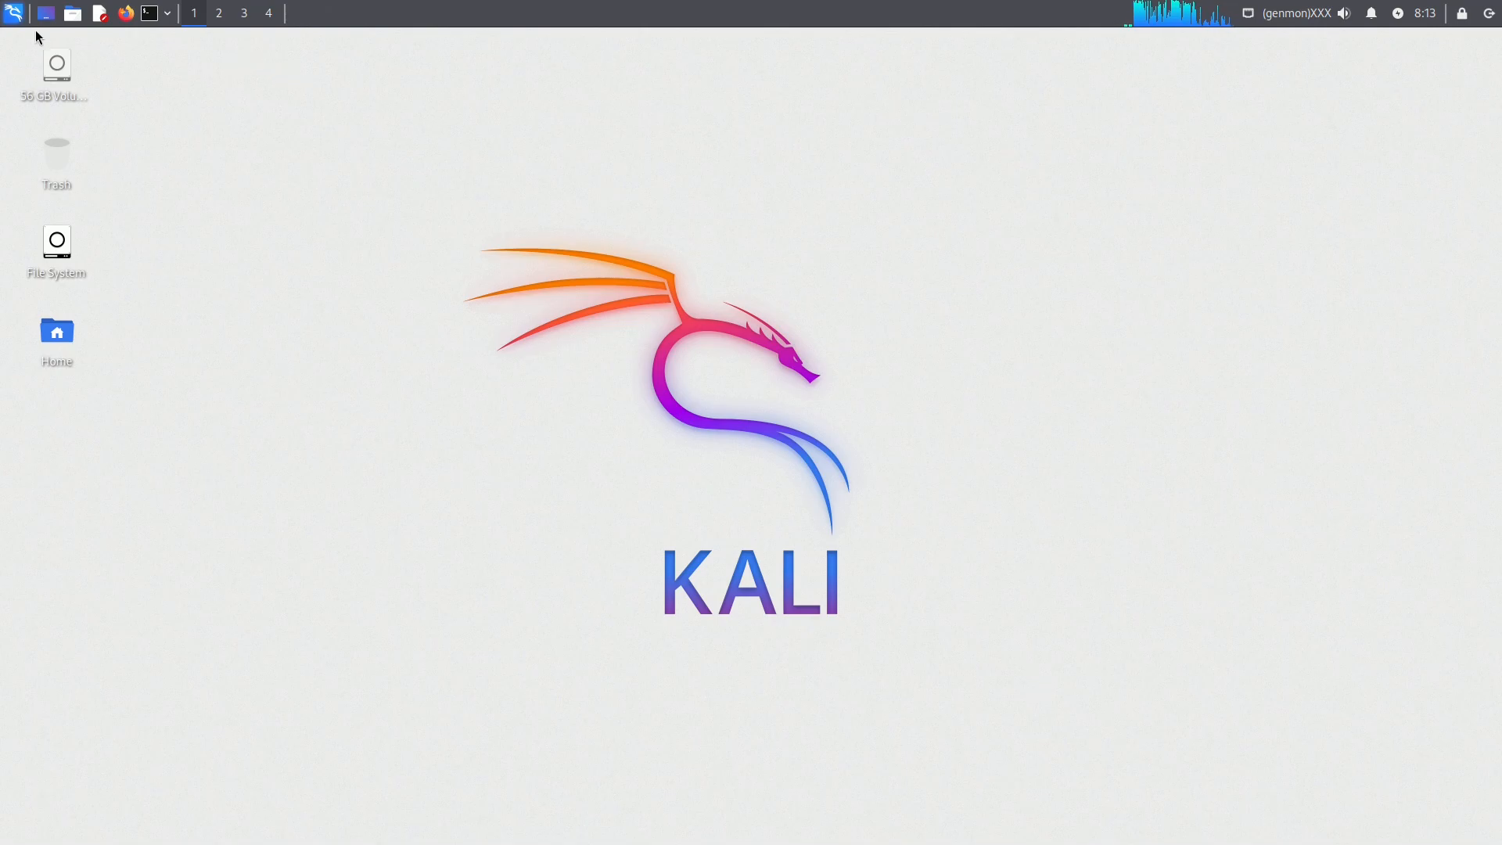
left_click(13, 12)
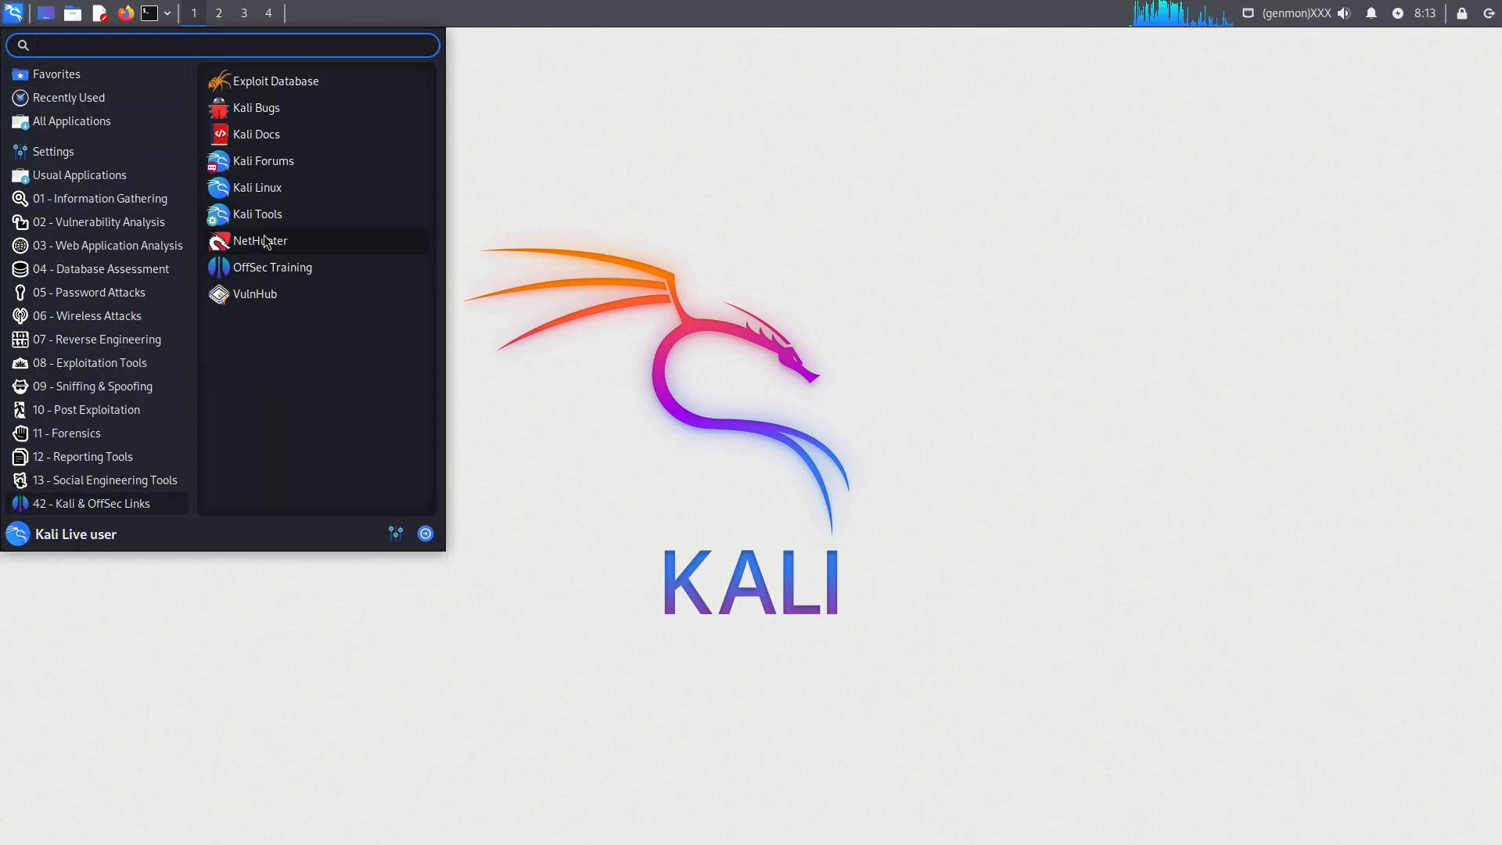
mouse_move(298, 108)
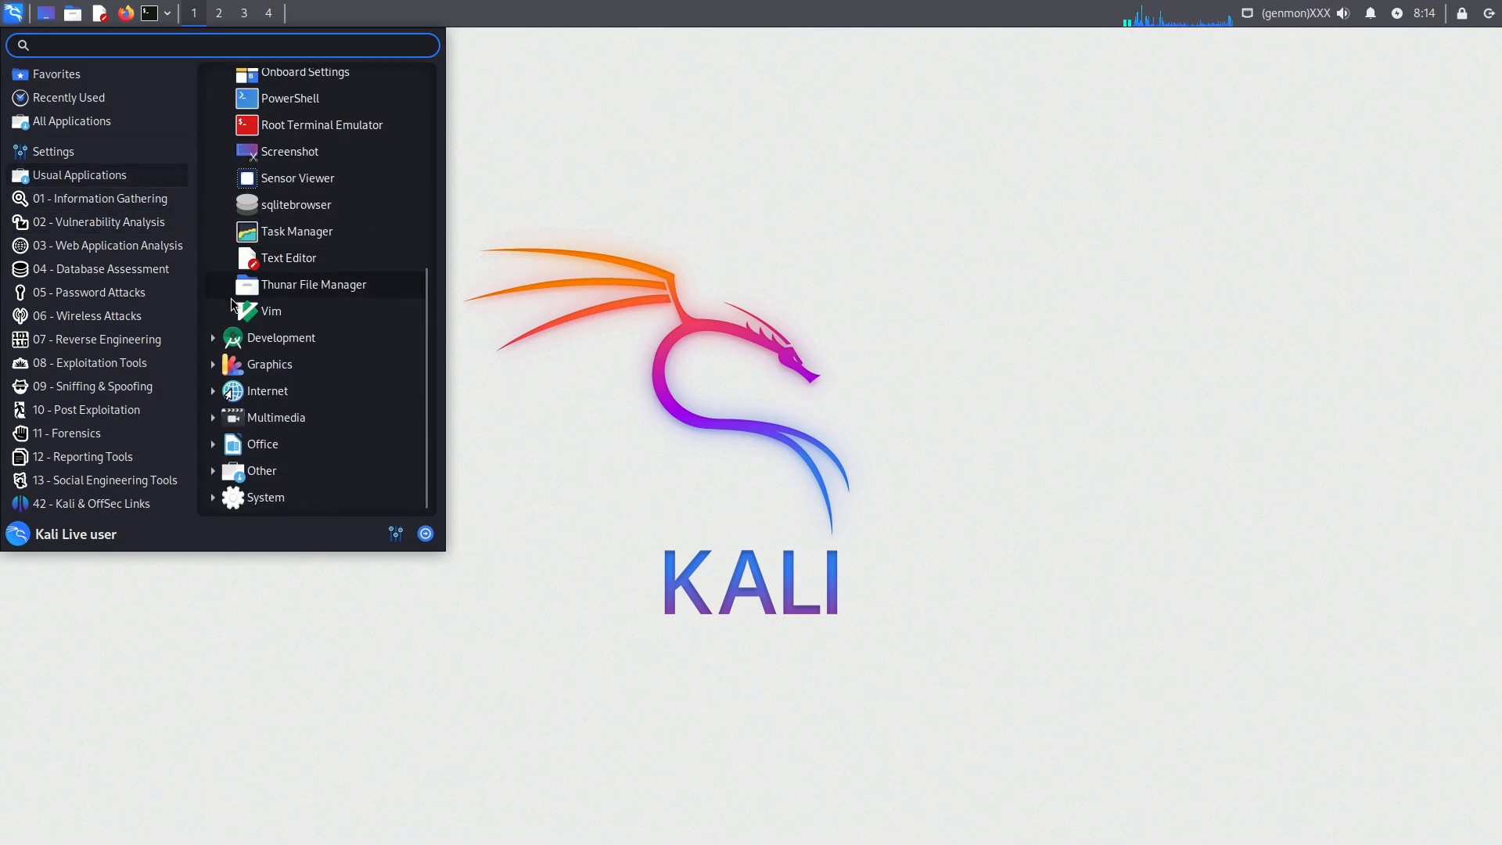
left_click(269, 364)
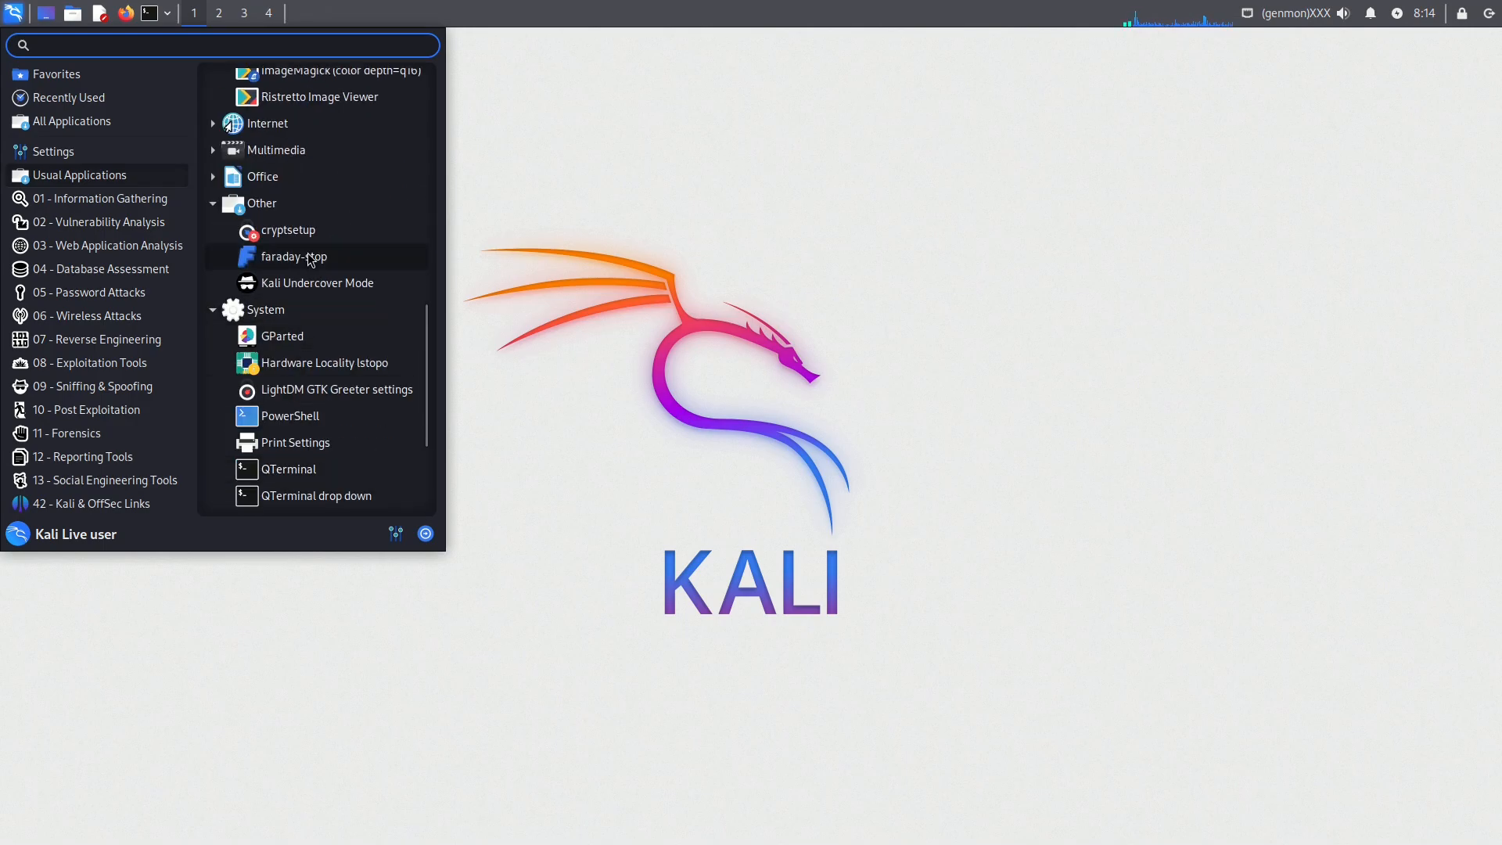
scroll("down", 3)
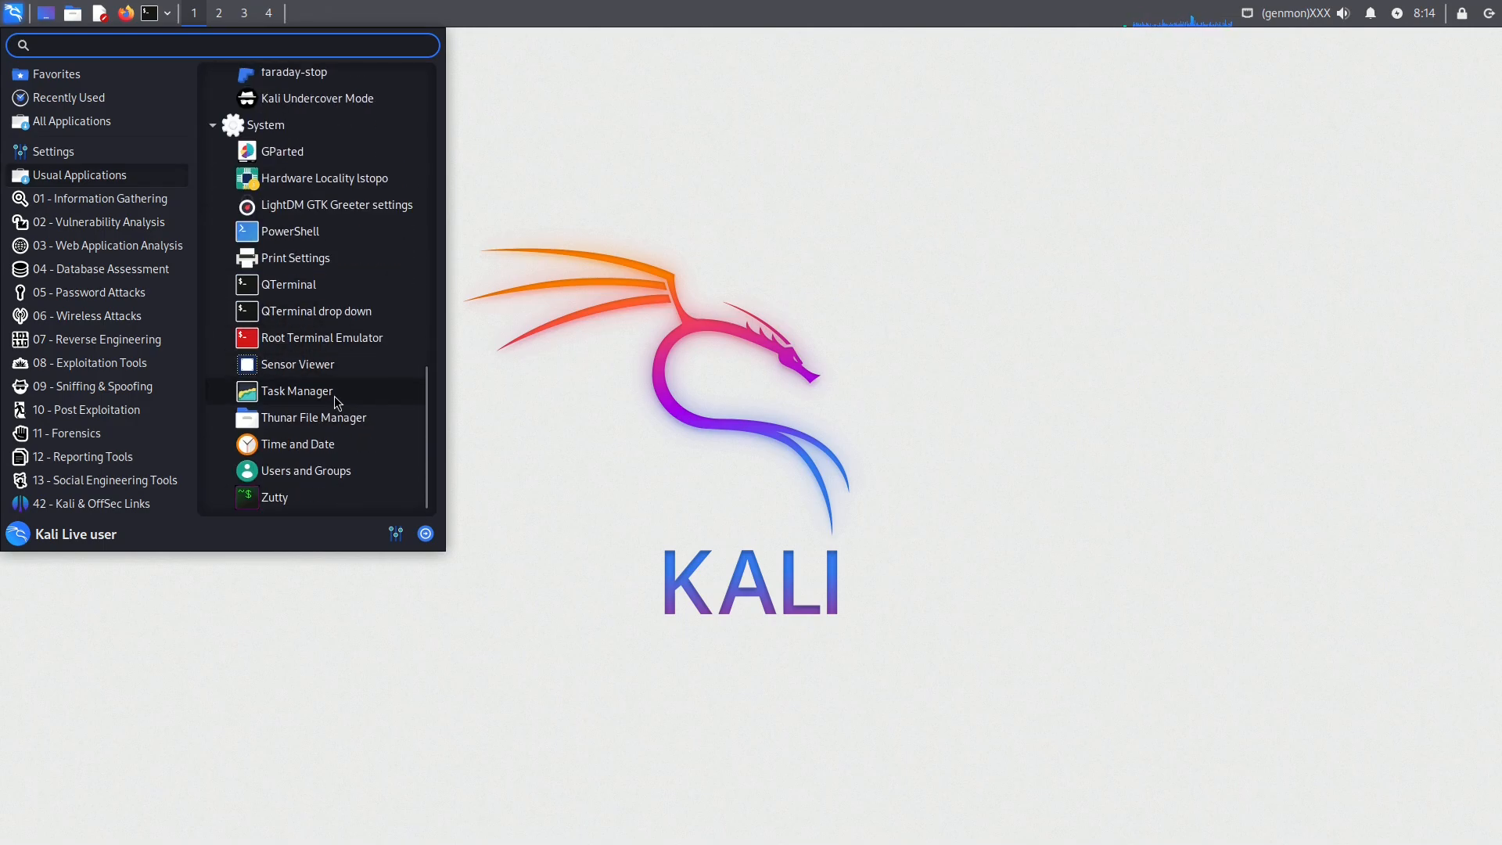
left_click(313, 418)
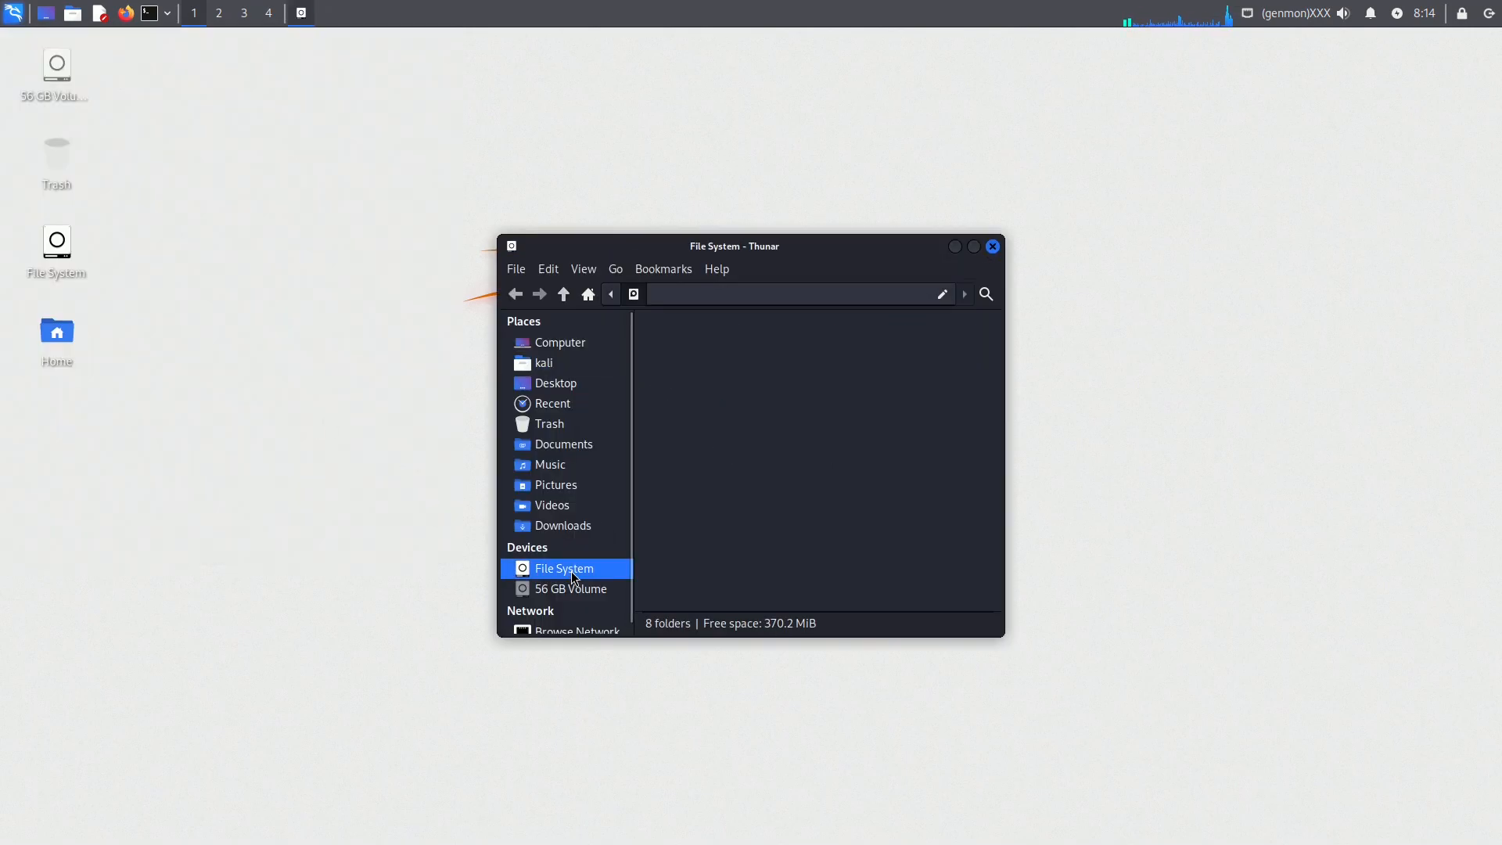
left_click(572, 588)
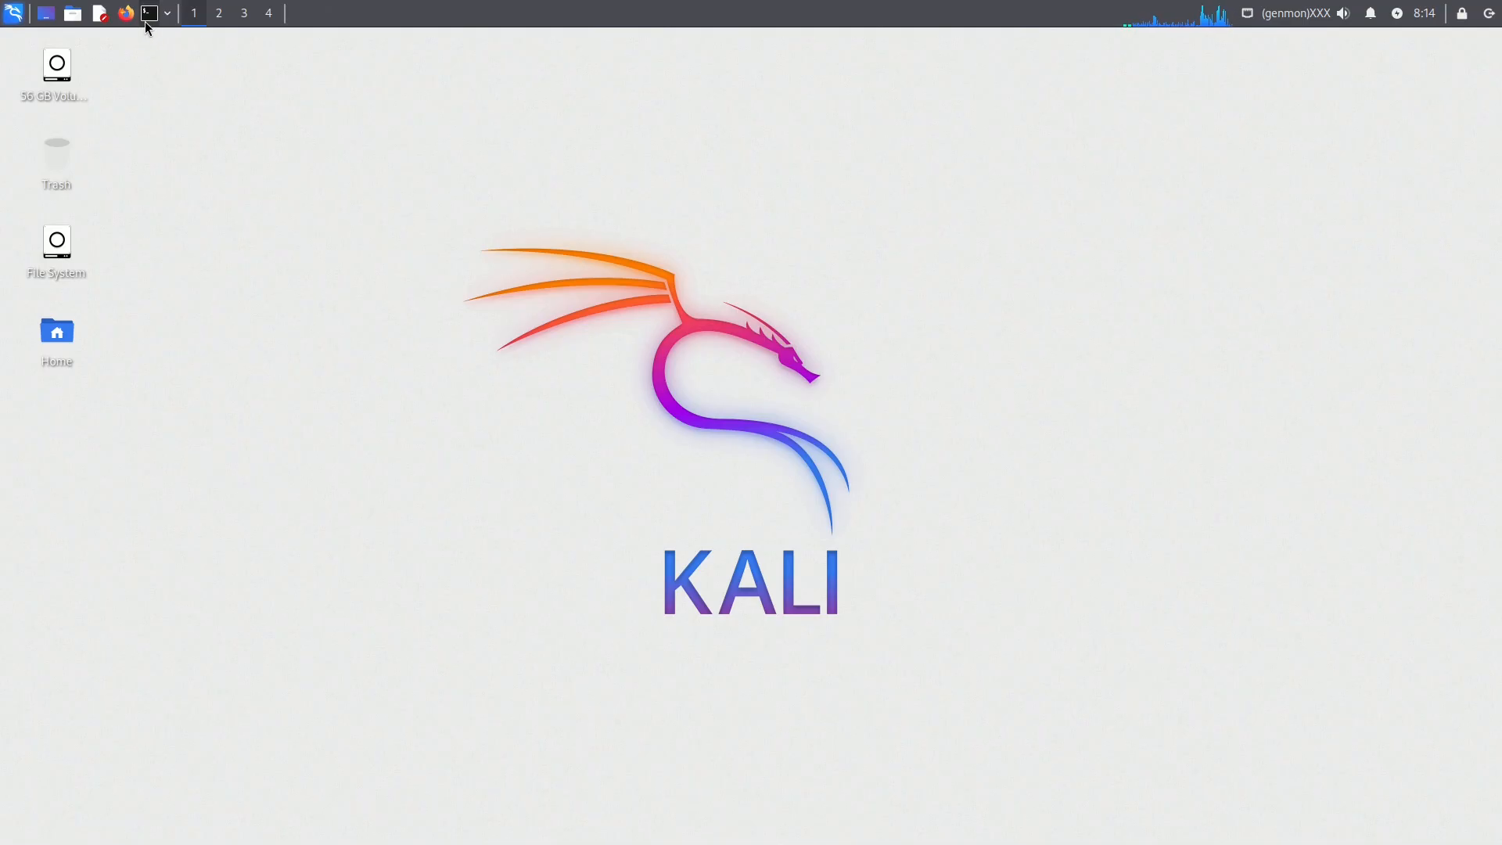
Launch QTerminal from the panel and dismiss the network Disconnected notification
left_click(146, 12)
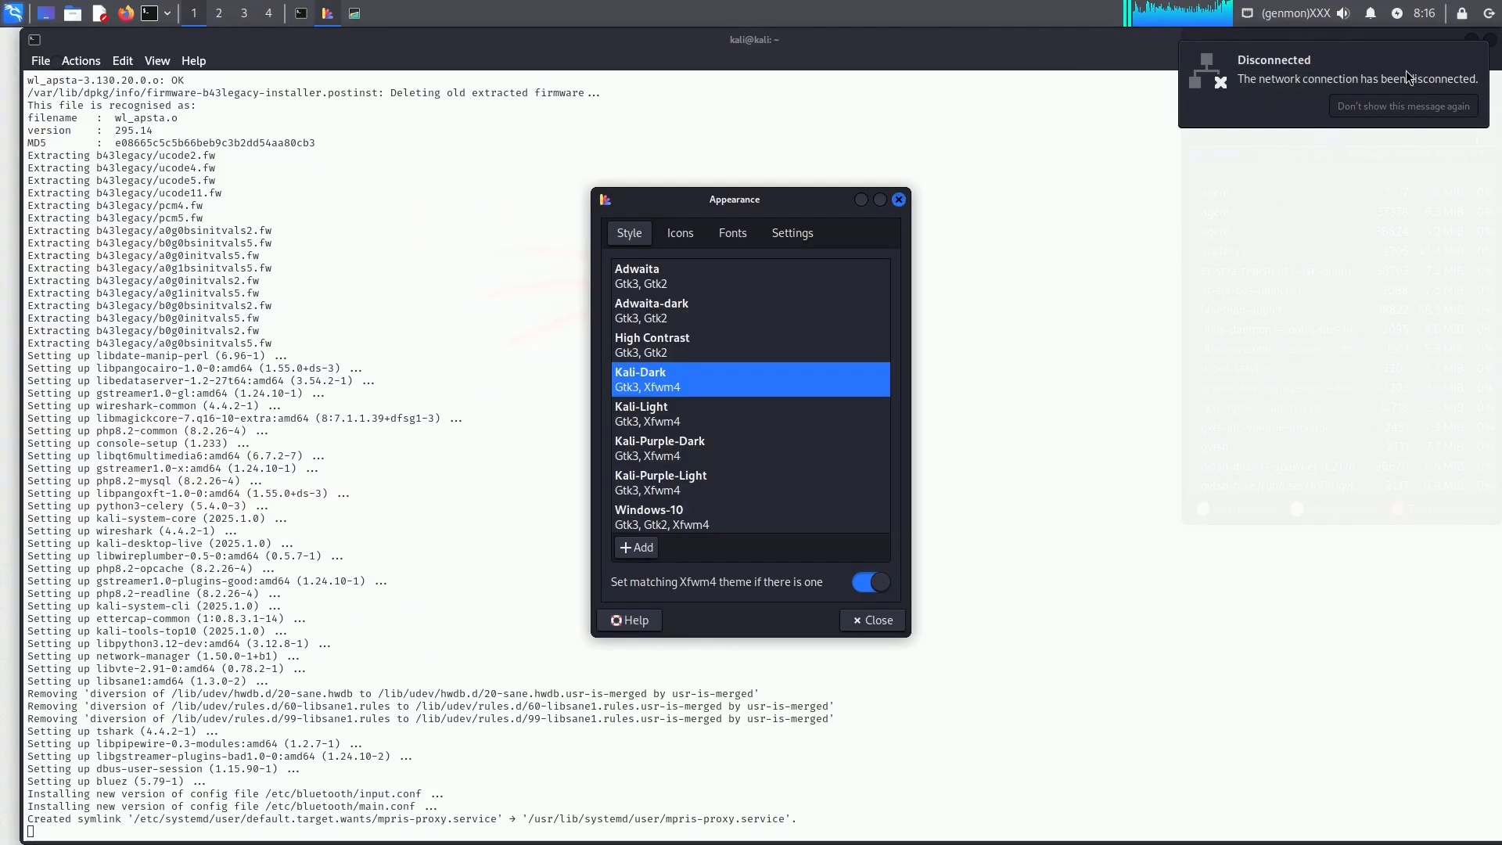
left_click(871, 619)
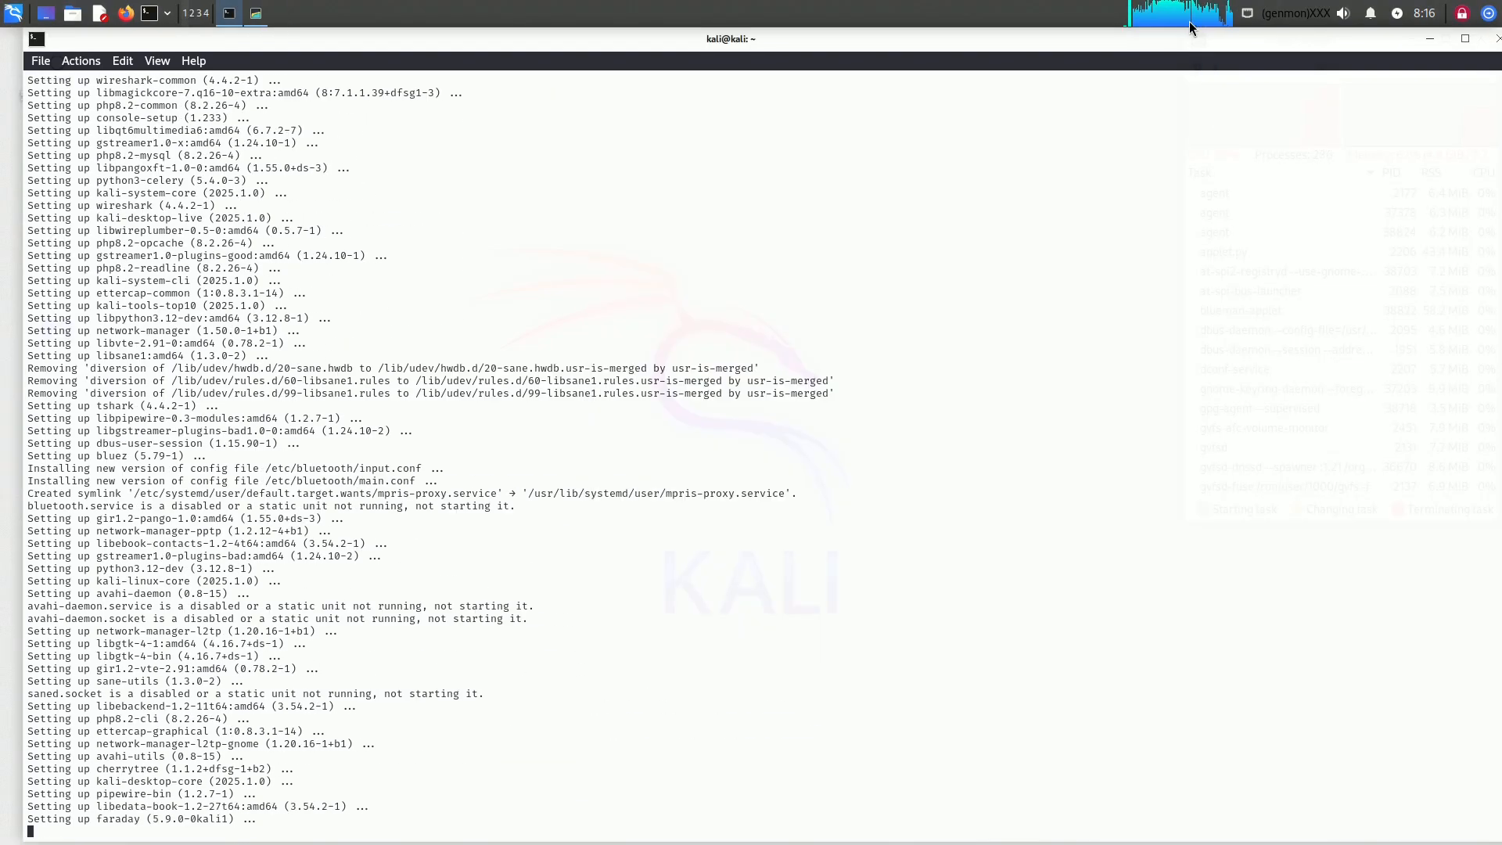